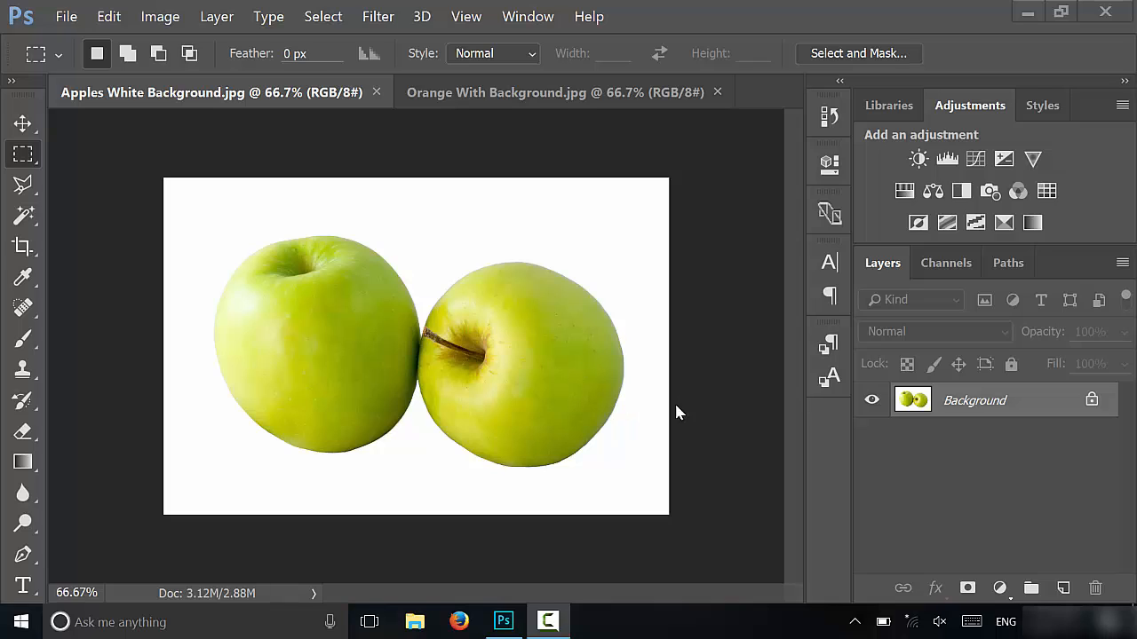
mouse_move(715, 402)
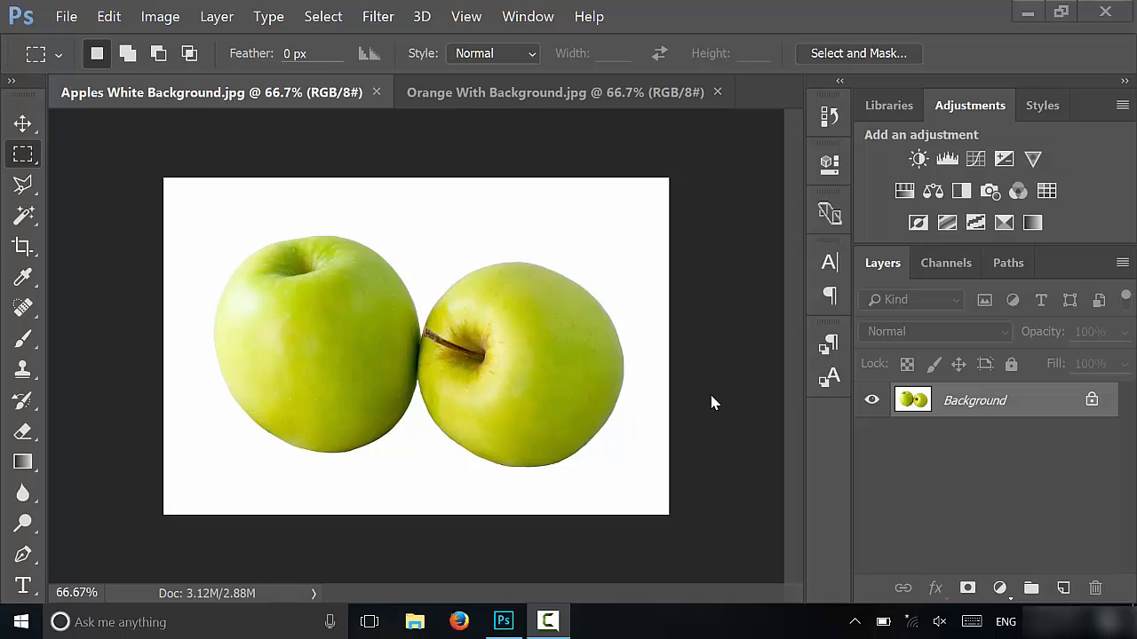
mouse_move(717, 361)
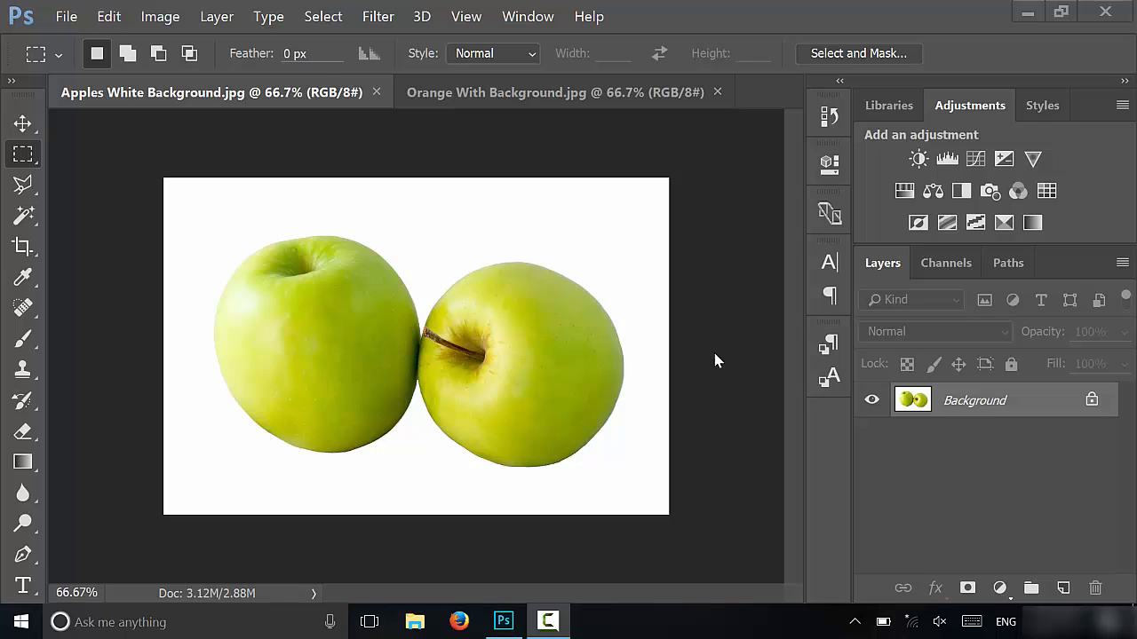
mouse_move(710, 349)
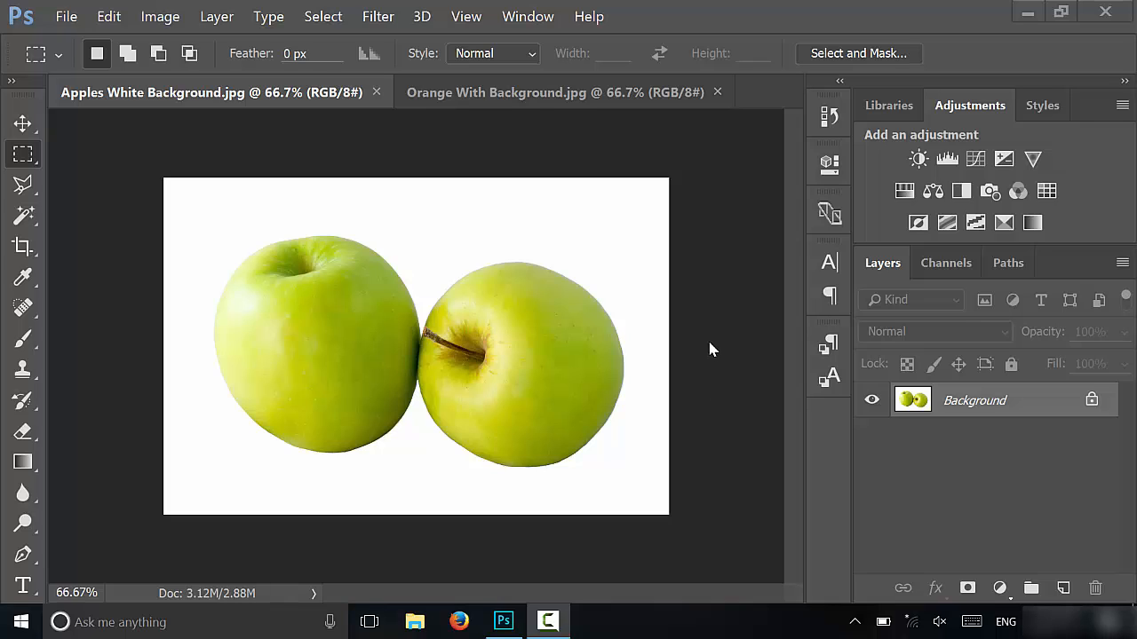
mouse_move(702, 349)
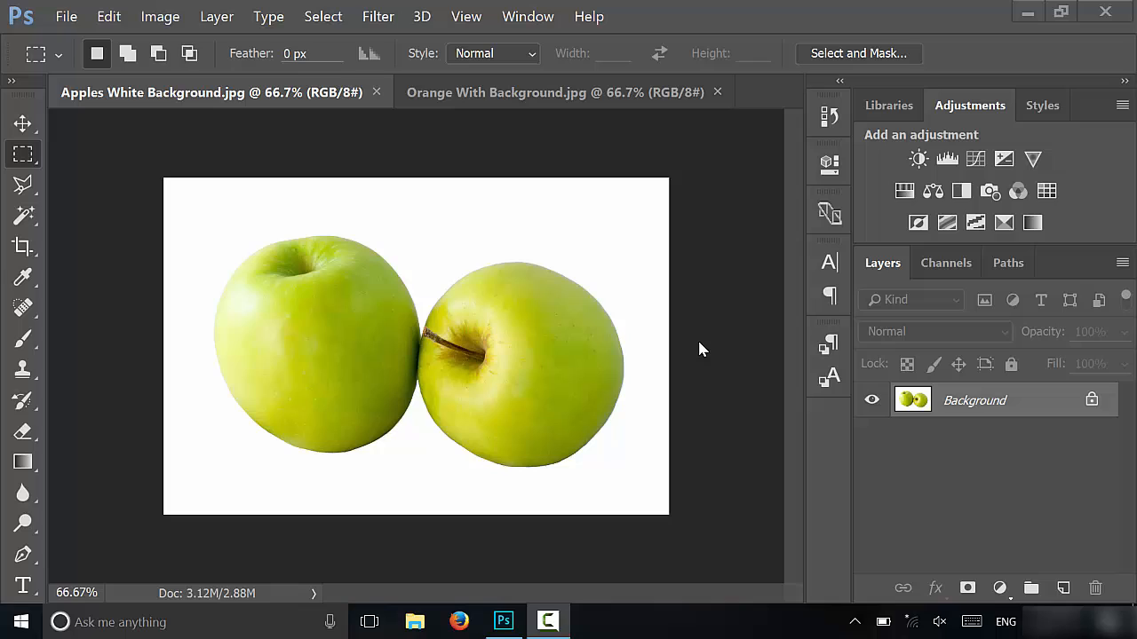
mouse_move(702, 290)
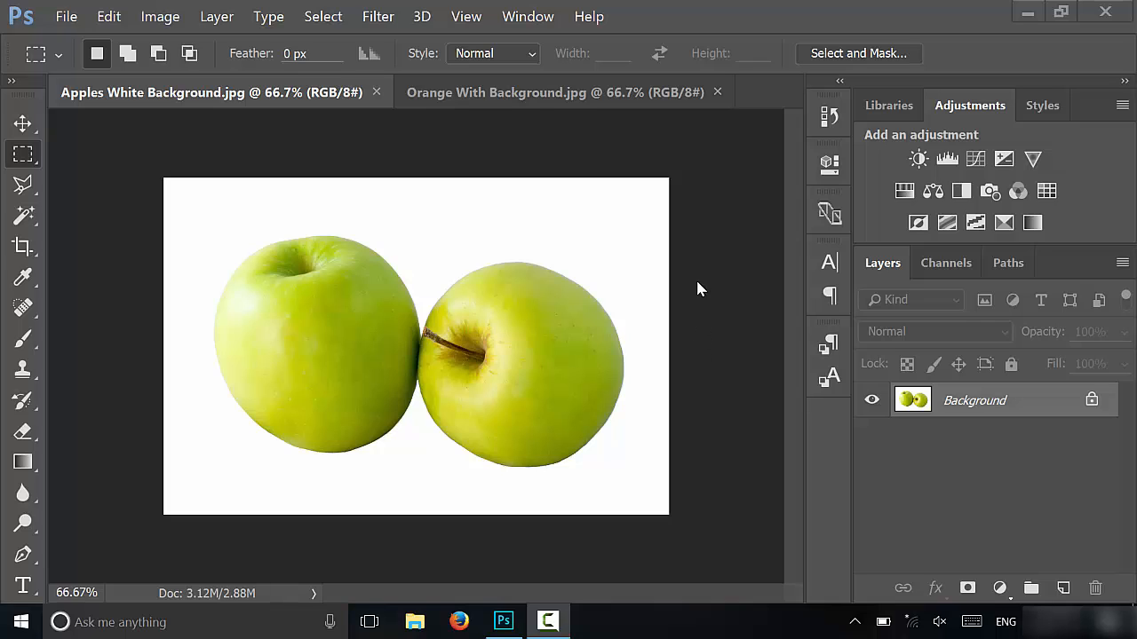
mouse_move(471, 158)
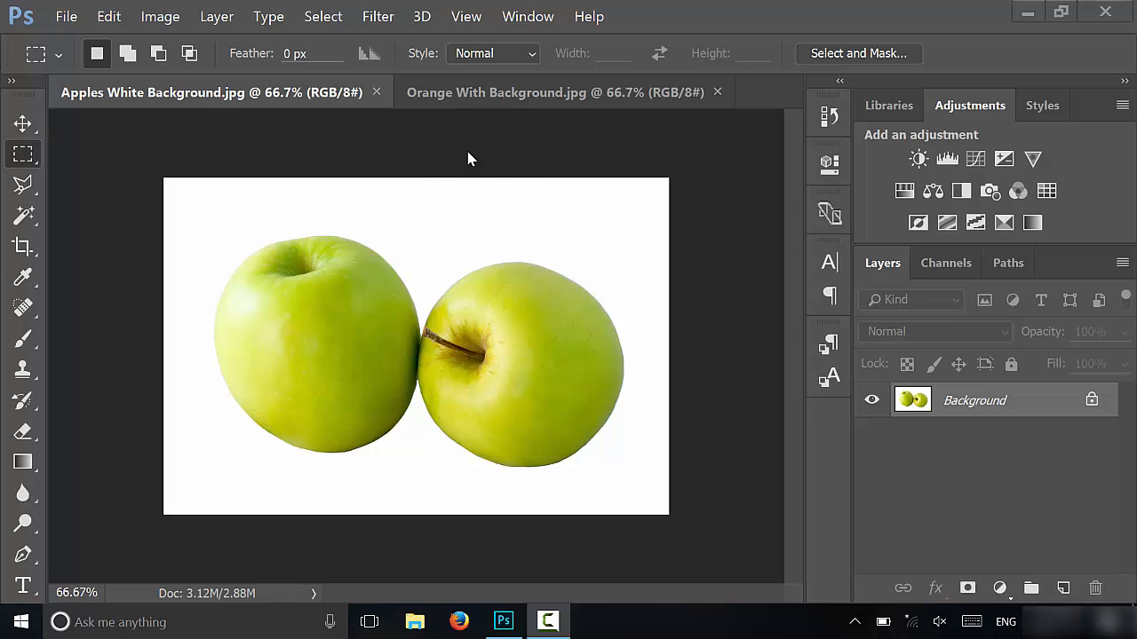
mouse_move(248, 242)
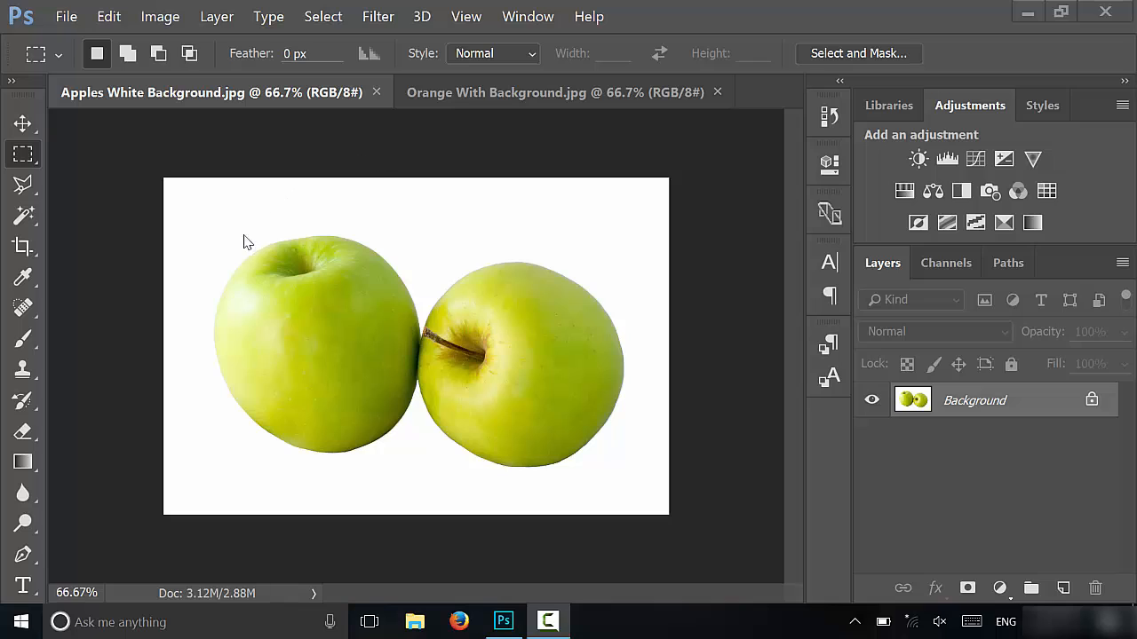
mouse_move(386, 404)
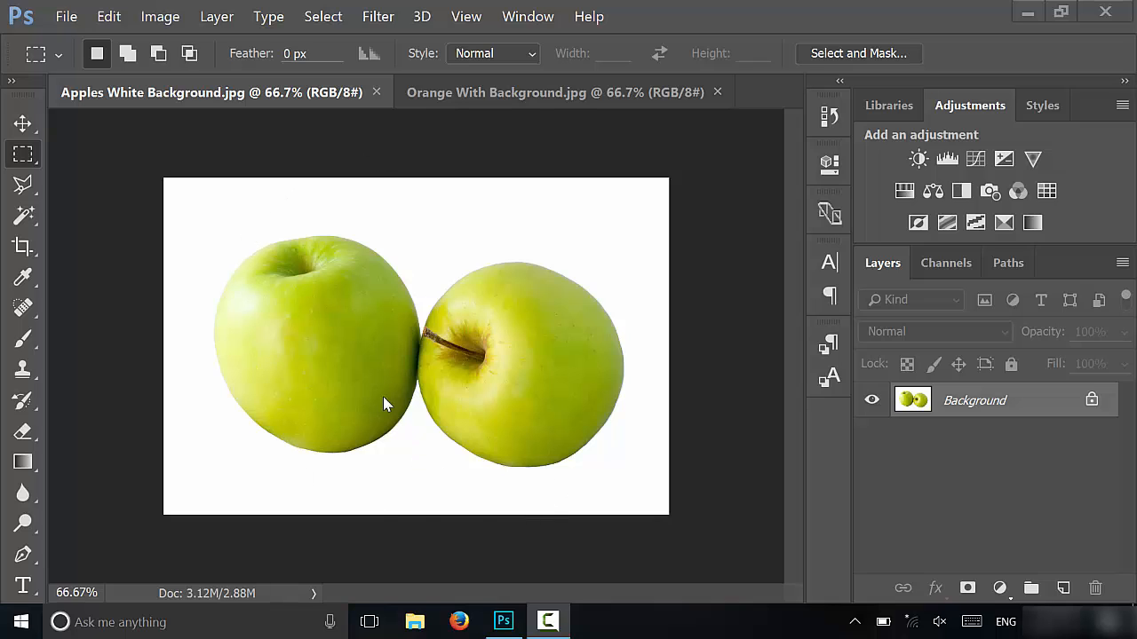
mouse_move(392, 227)
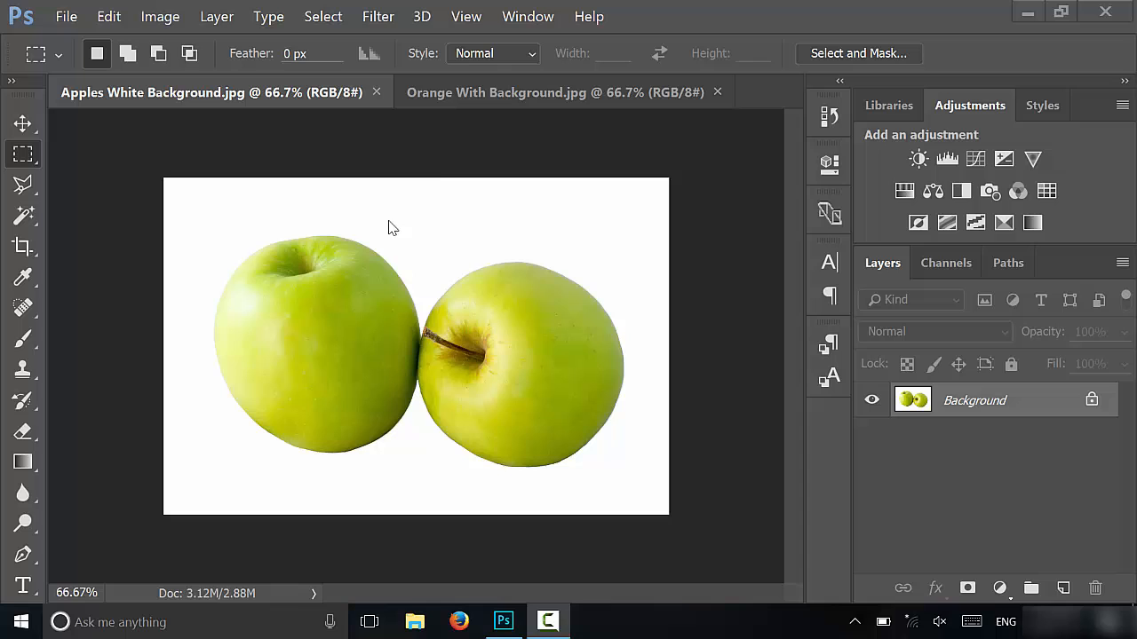
Compare the orange and apple photos, then unlock the apple's Background layer into Layer 0.
left_click(554, 92)
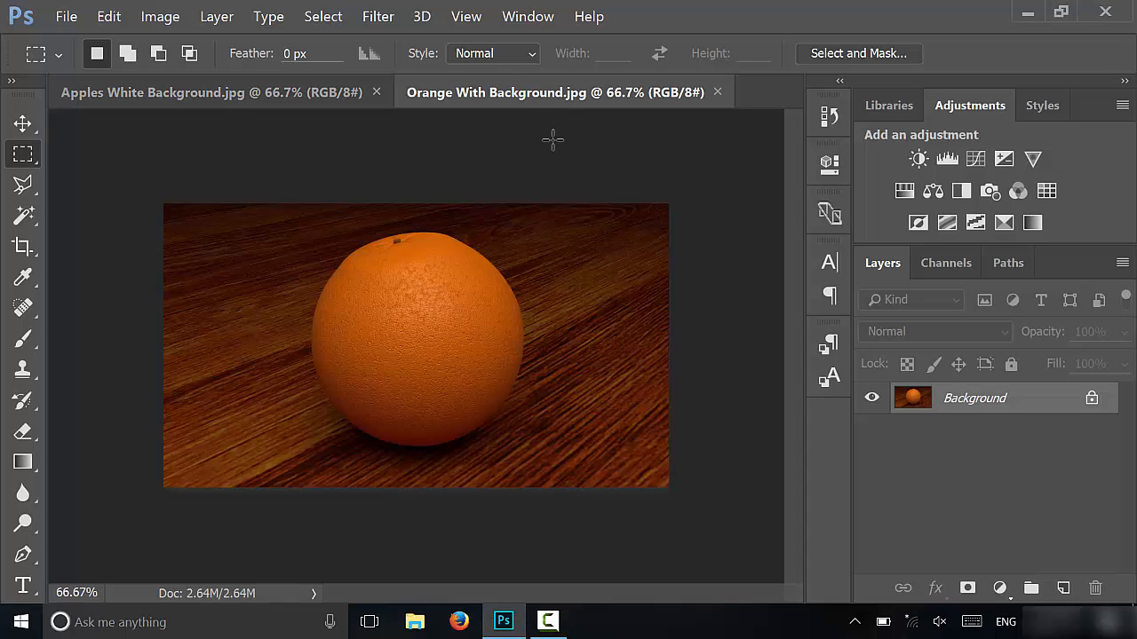
mouse_move(609, 309)
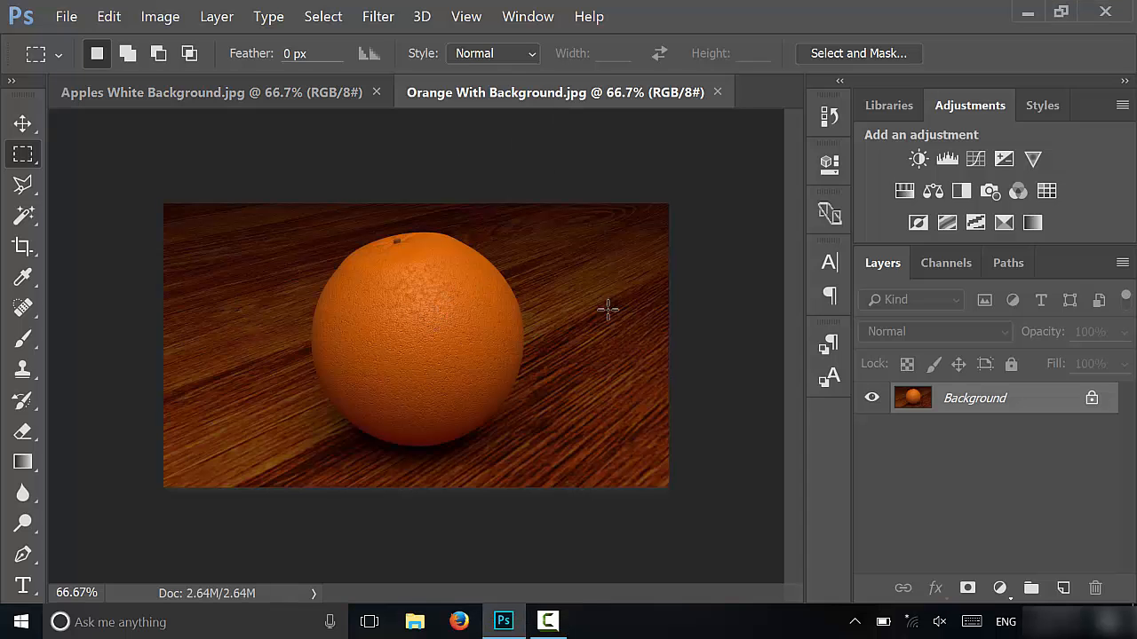
mouse_move(260, 448)
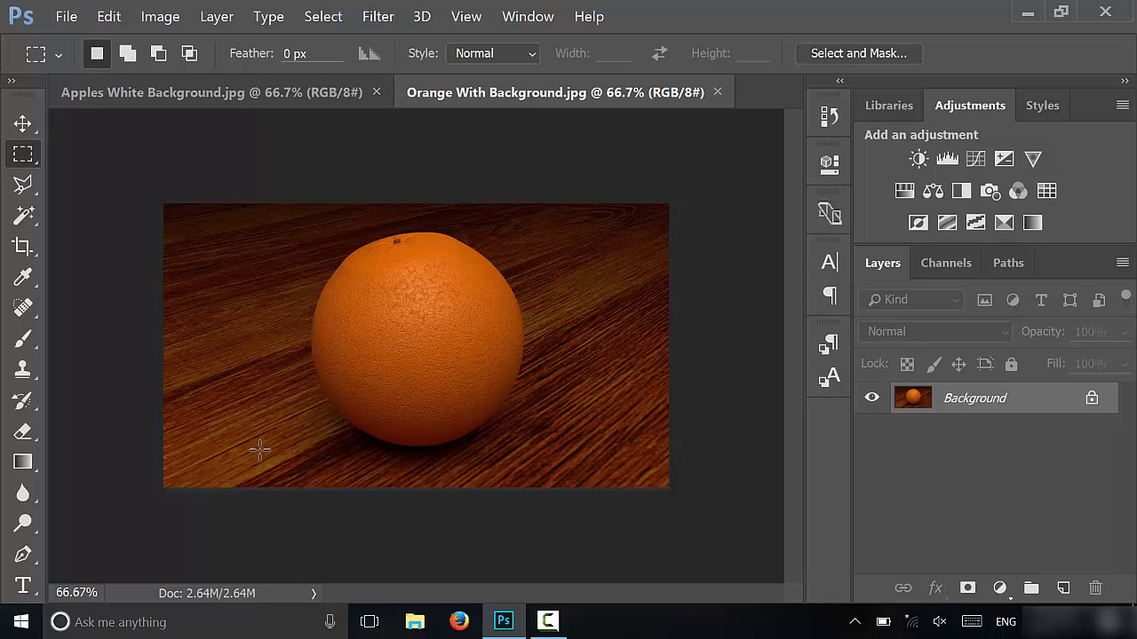
left_click(212, 92)
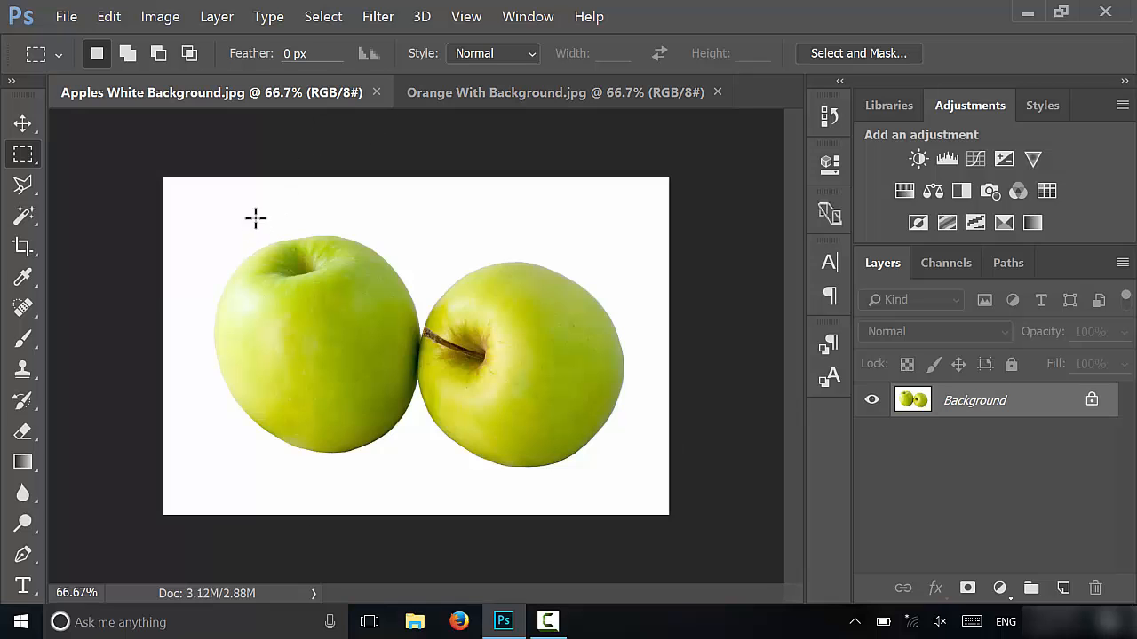
left_click(560, 91)
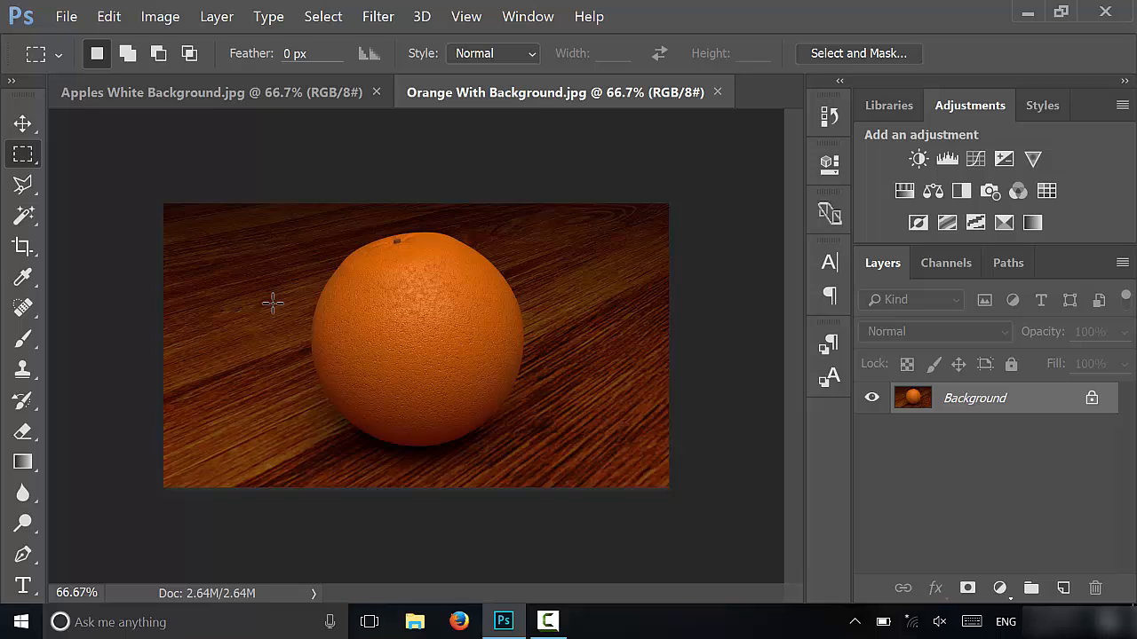
left_click(210, 93)
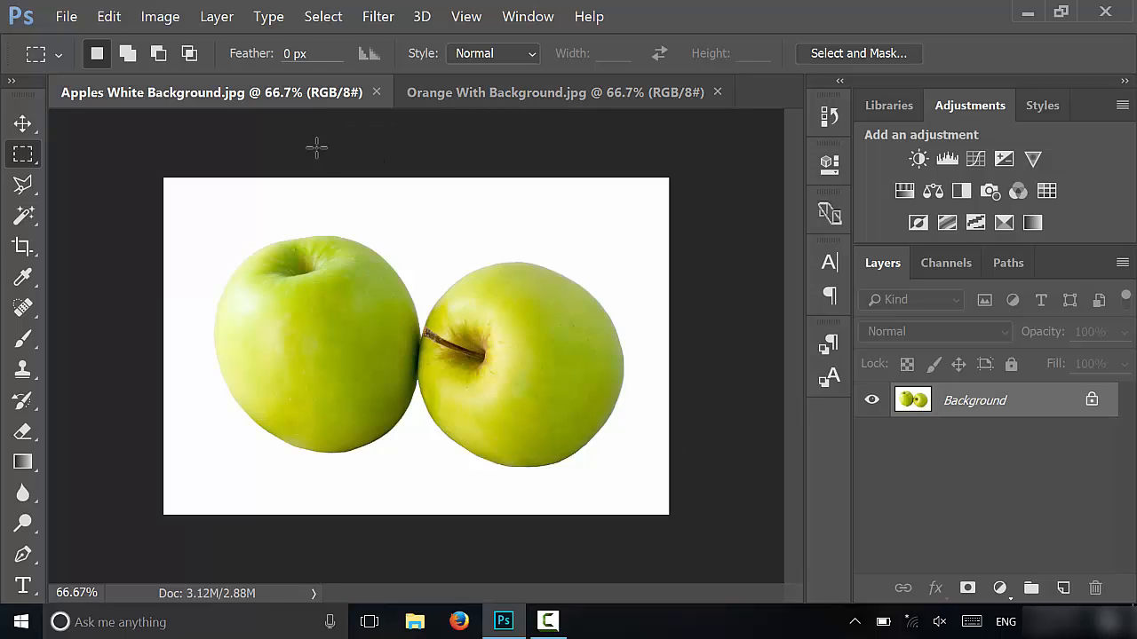
mouse_move(743, 326)
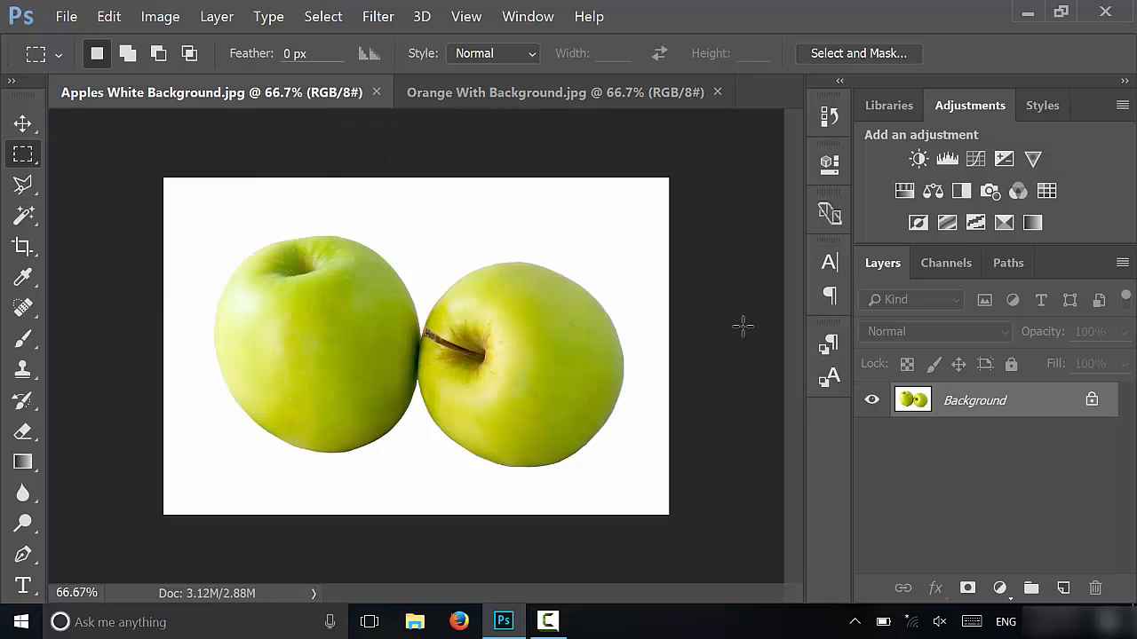
mouse_move(941, 413)
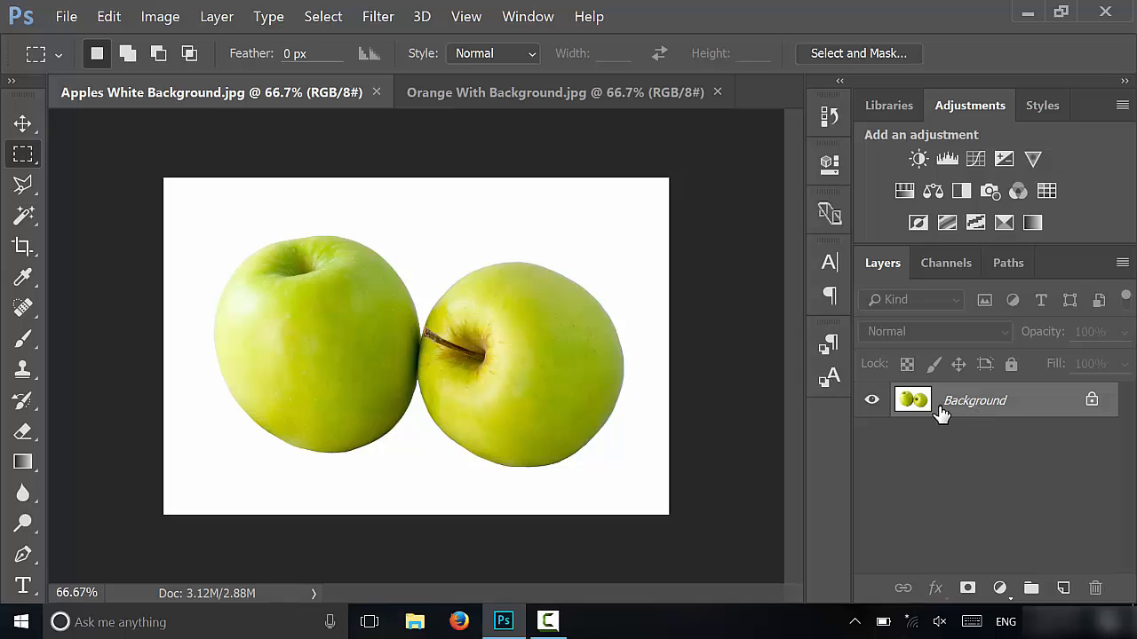
mouse_move(951, 415)
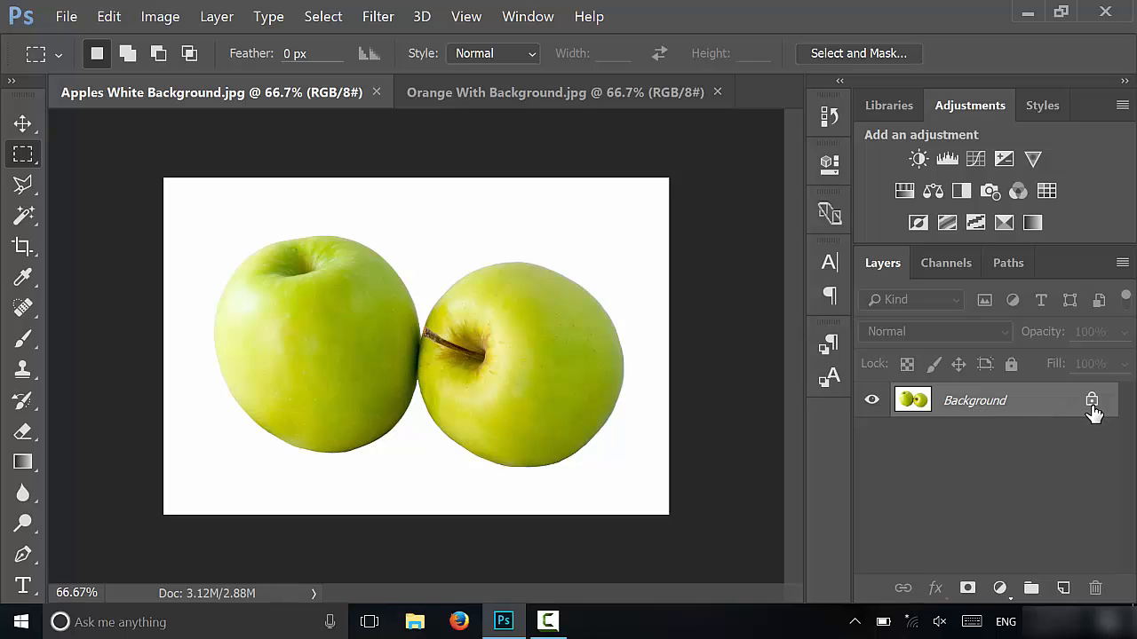
left_click(1092, 399)
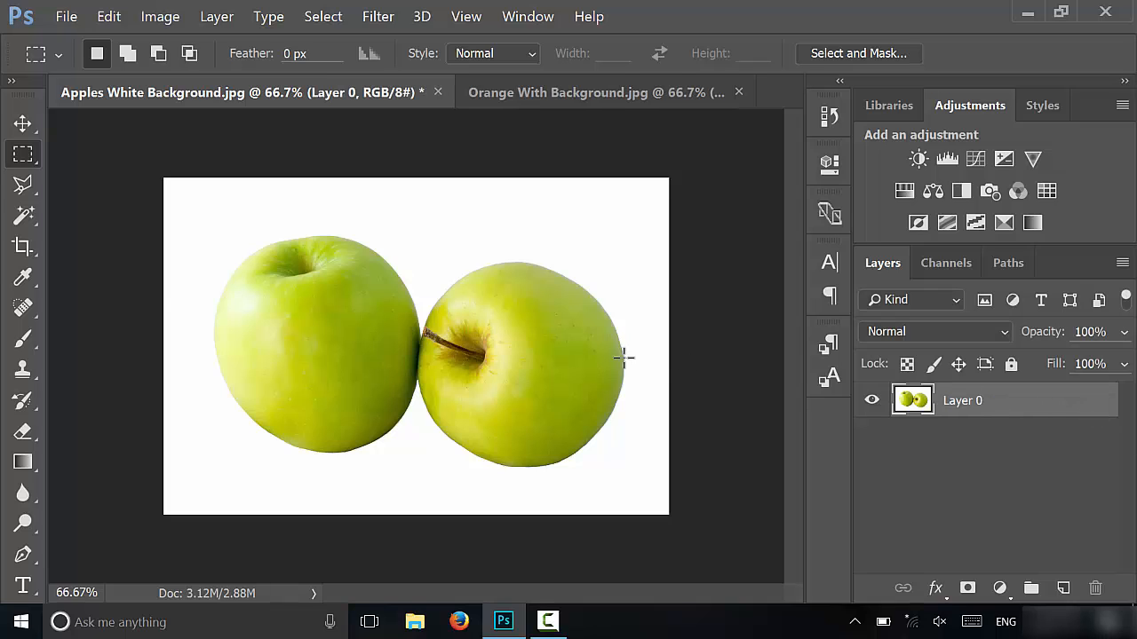
mouse_move(469, 208)
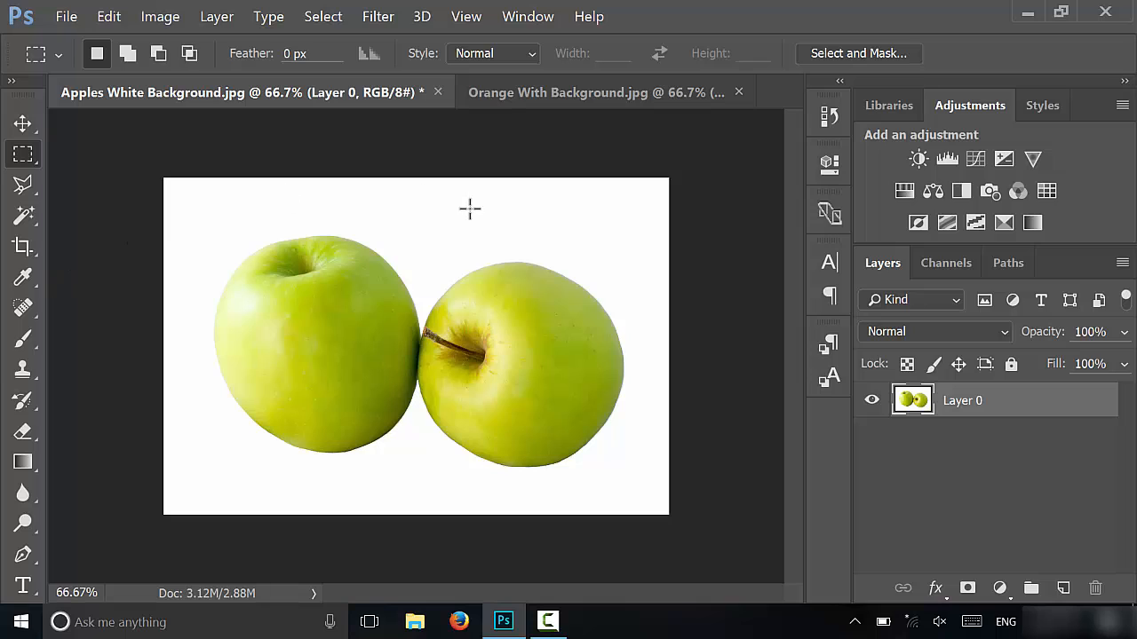
mouse_move(413, 511)
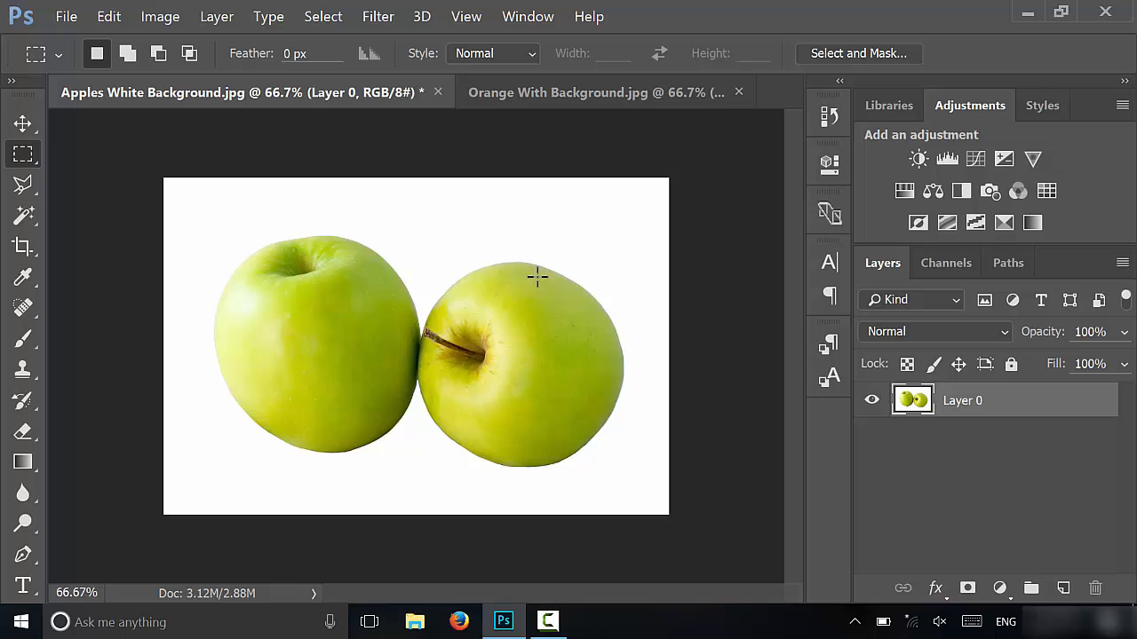
mouse_move(360, 206)
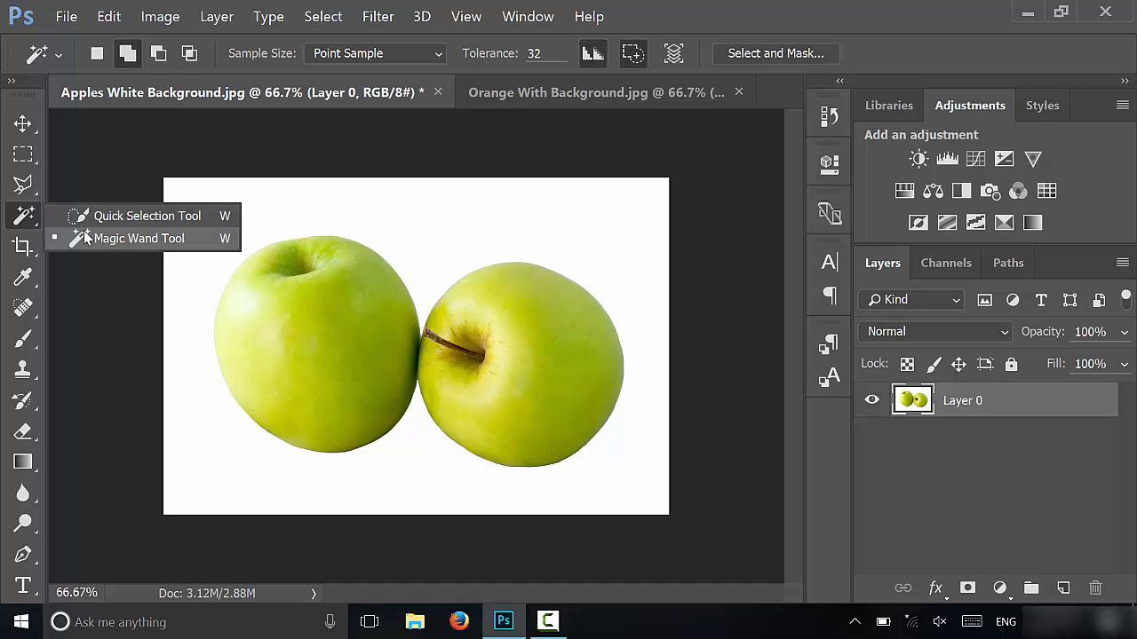
Delete the selected white background around the apples and bring up the orange photo.
left_click(138, 238)
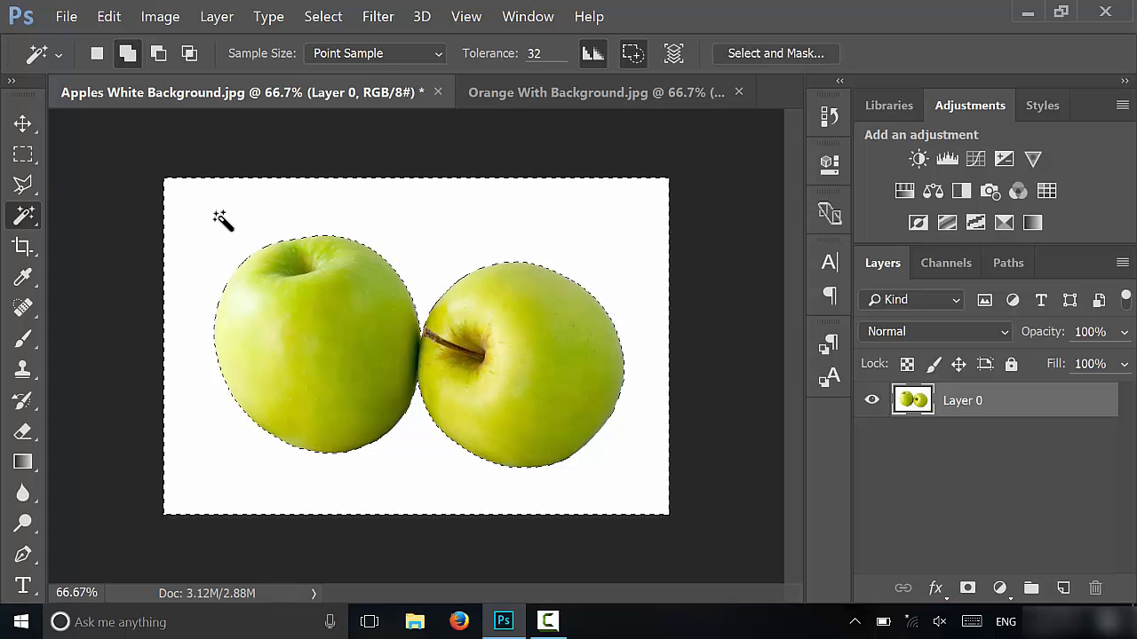
key("Delete")
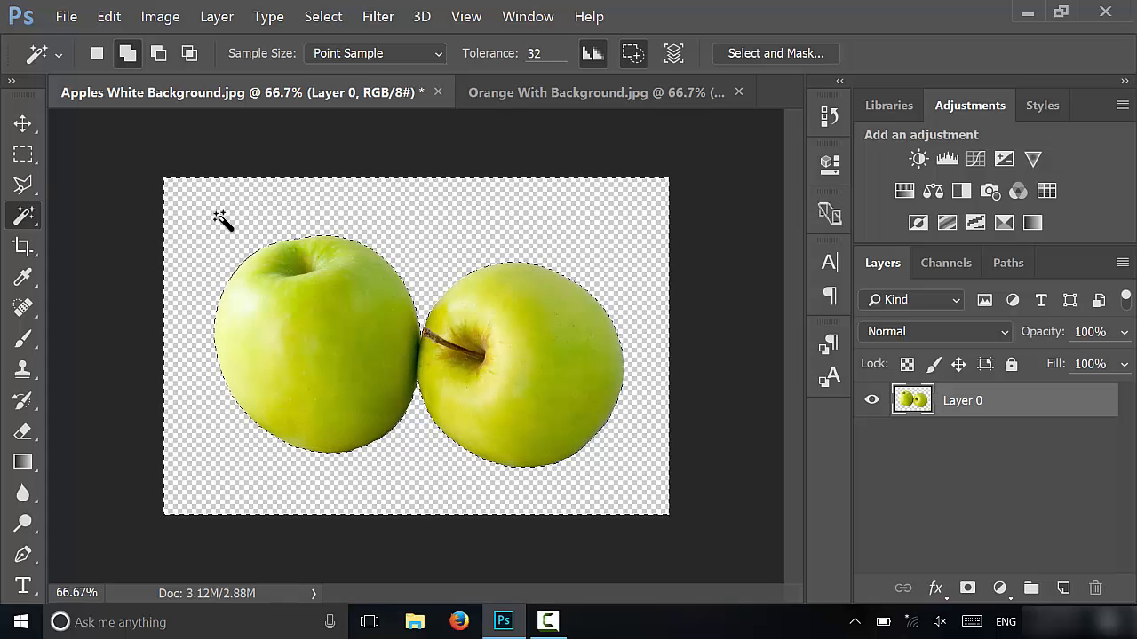
left_click(22, 153)
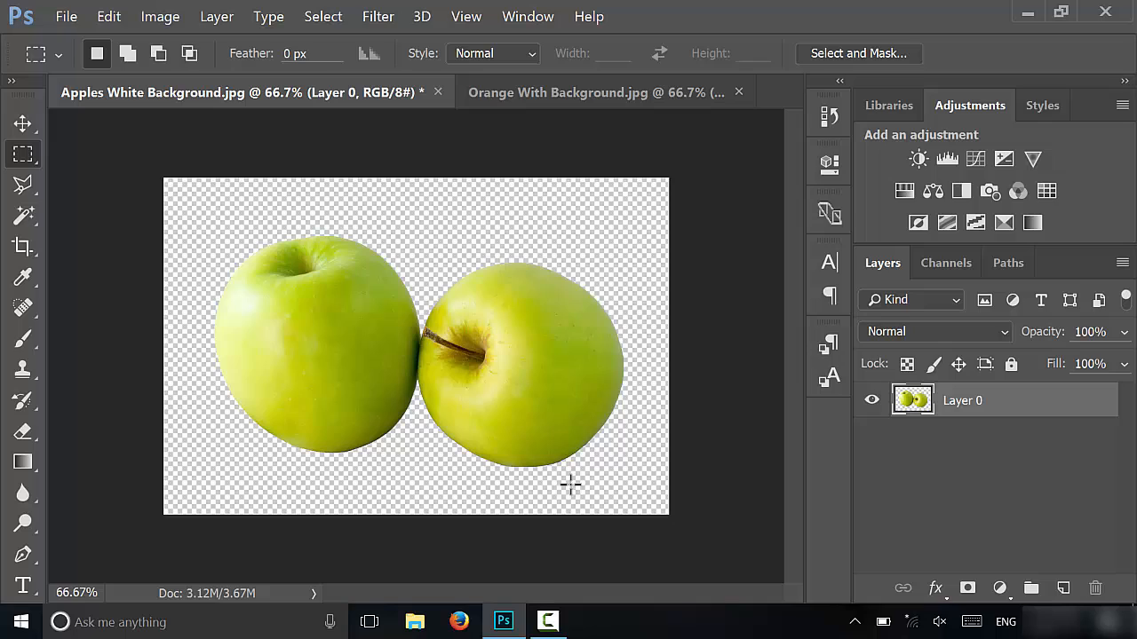
mouse_move(141, 415)
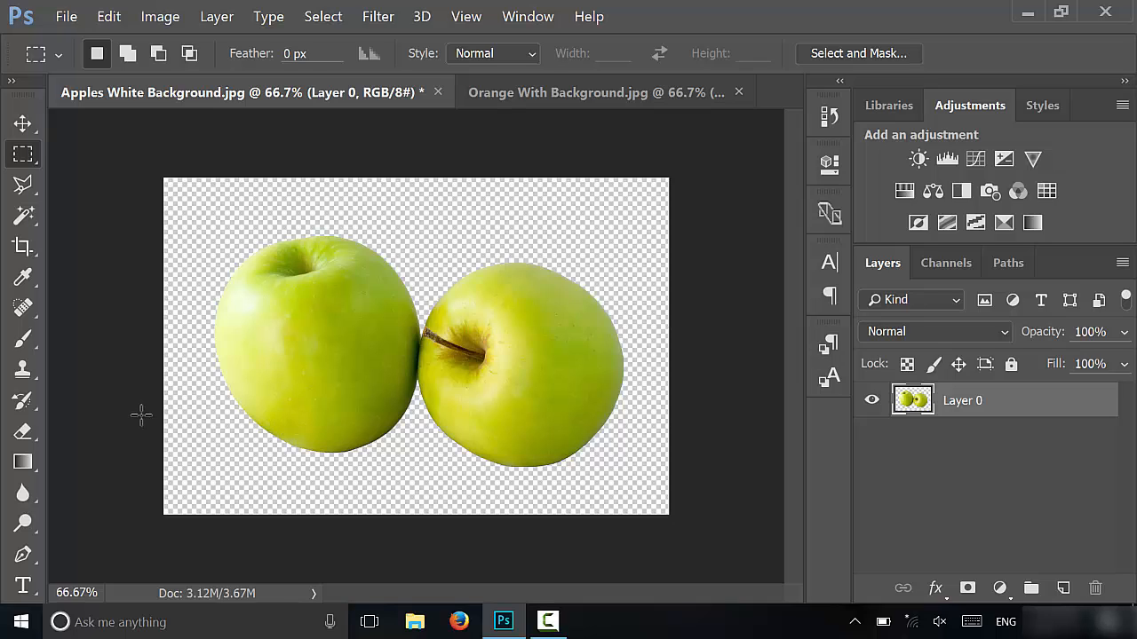
mouse_move(225, 223)
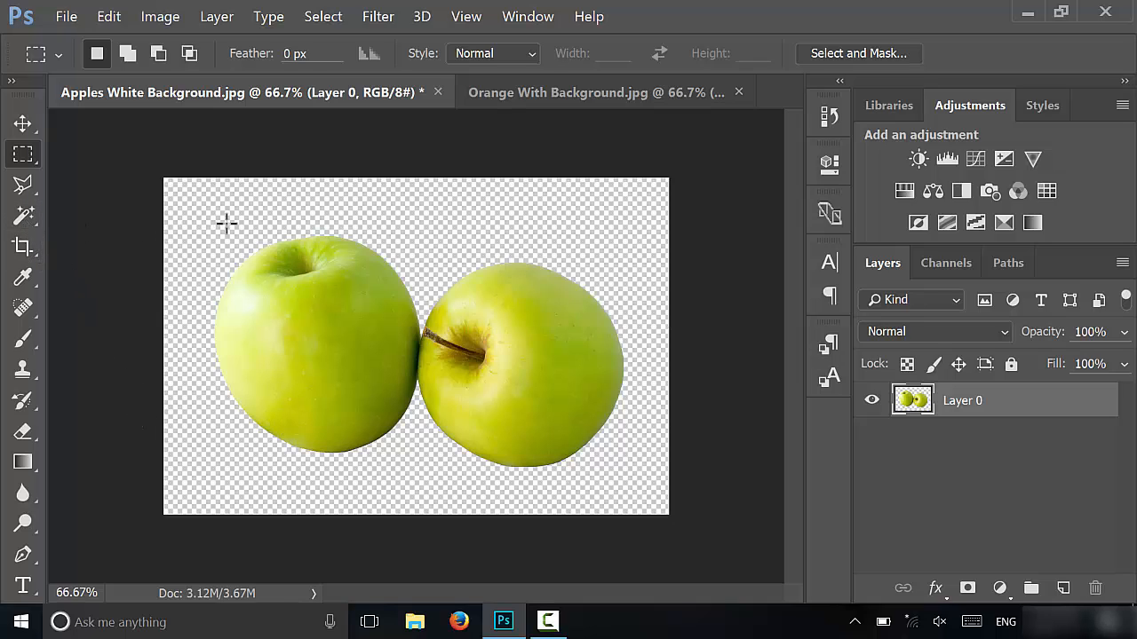
mouse_move(433, 182)
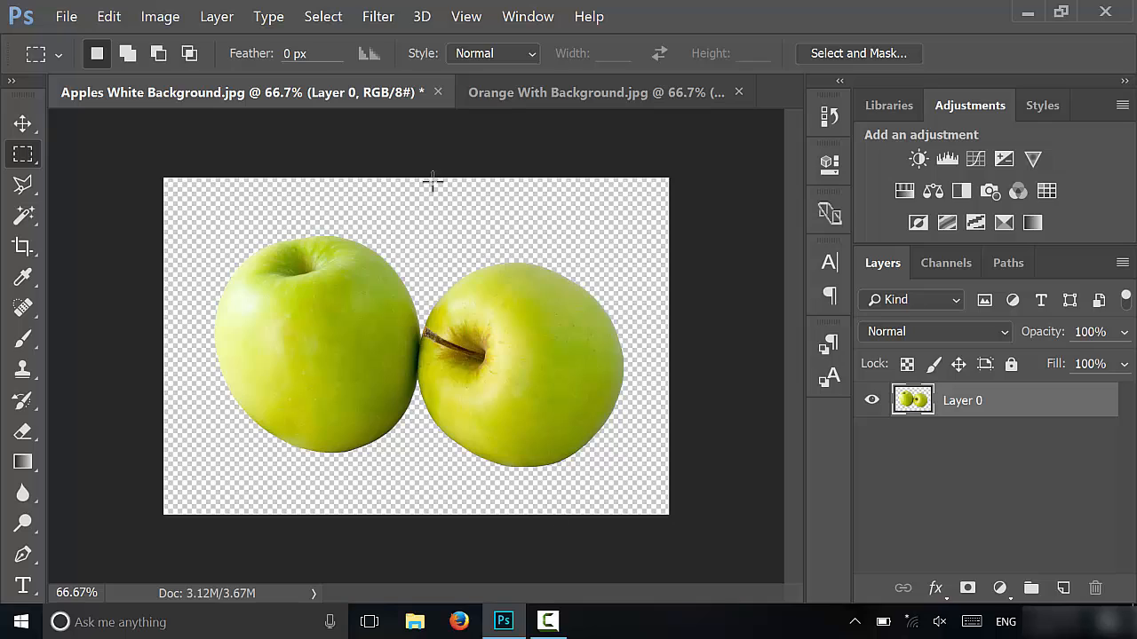
mouse_move(321, 235)
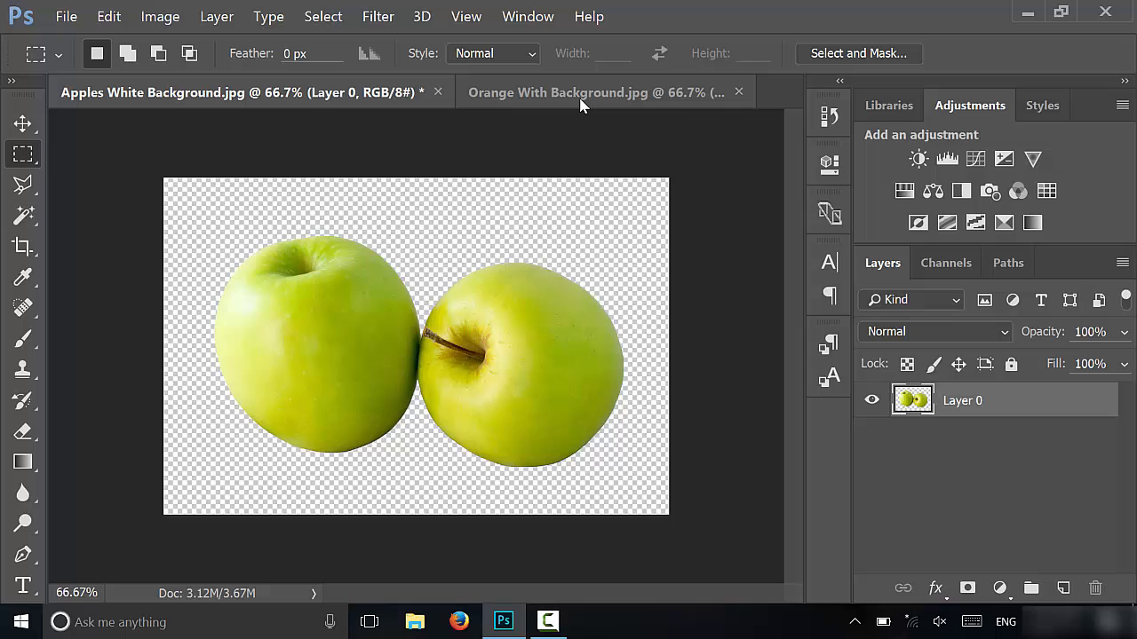
left_click(587, 93)
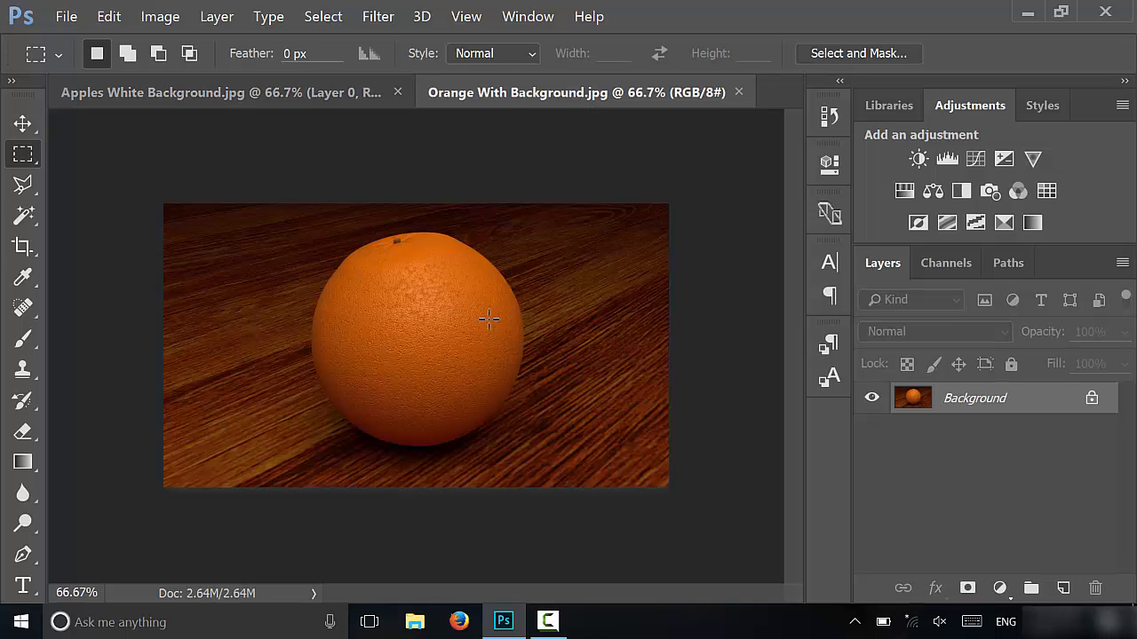
mouse_move(466, 468)
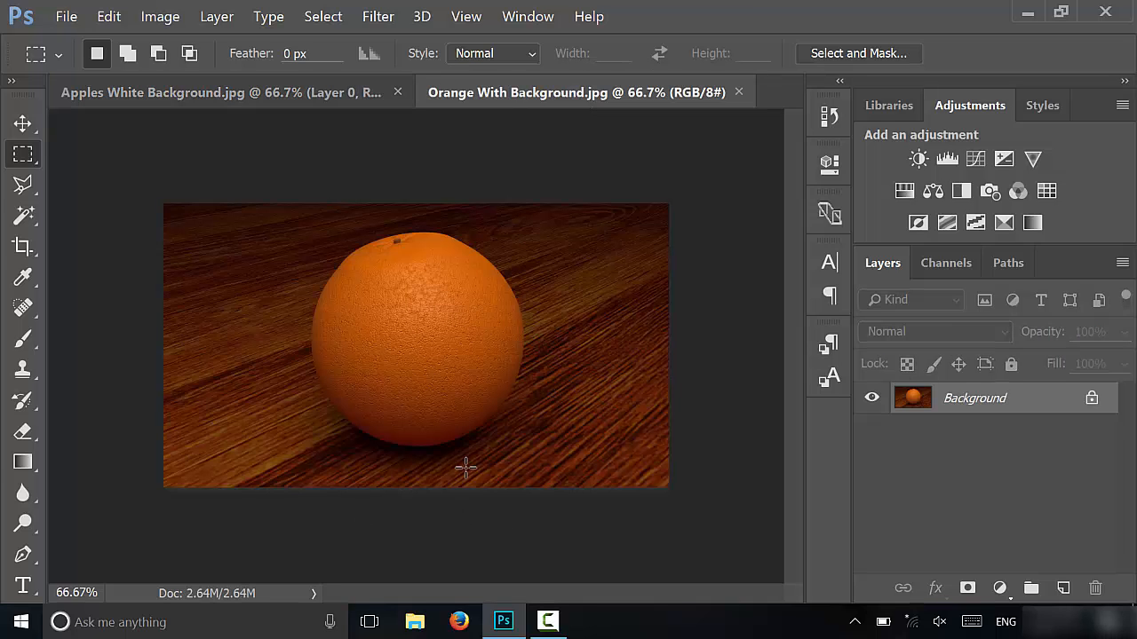
mouse_move(376, 280)
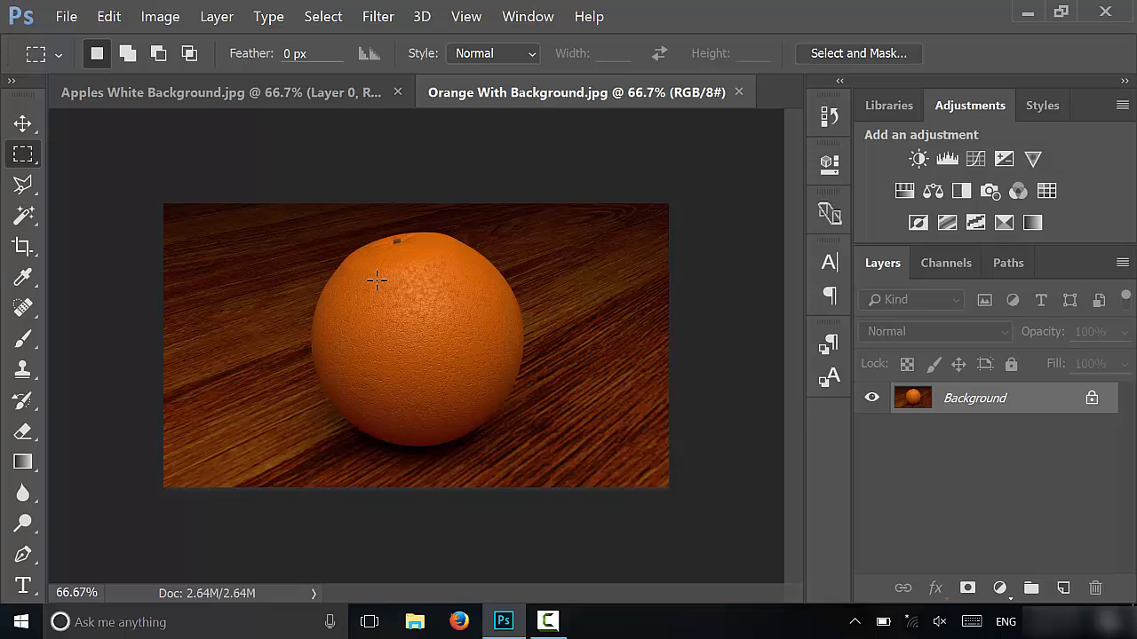
mouse_move(360, 315)
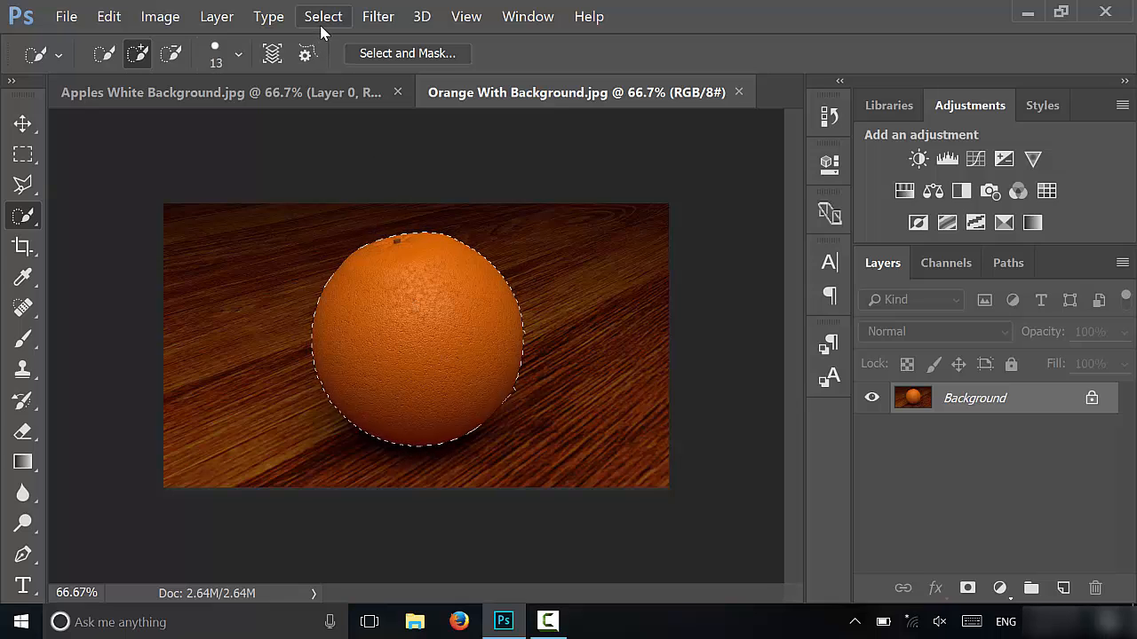
Invert the selection with Select > Inverse and clear the wooden table around the orange.
left_click(323, 16)
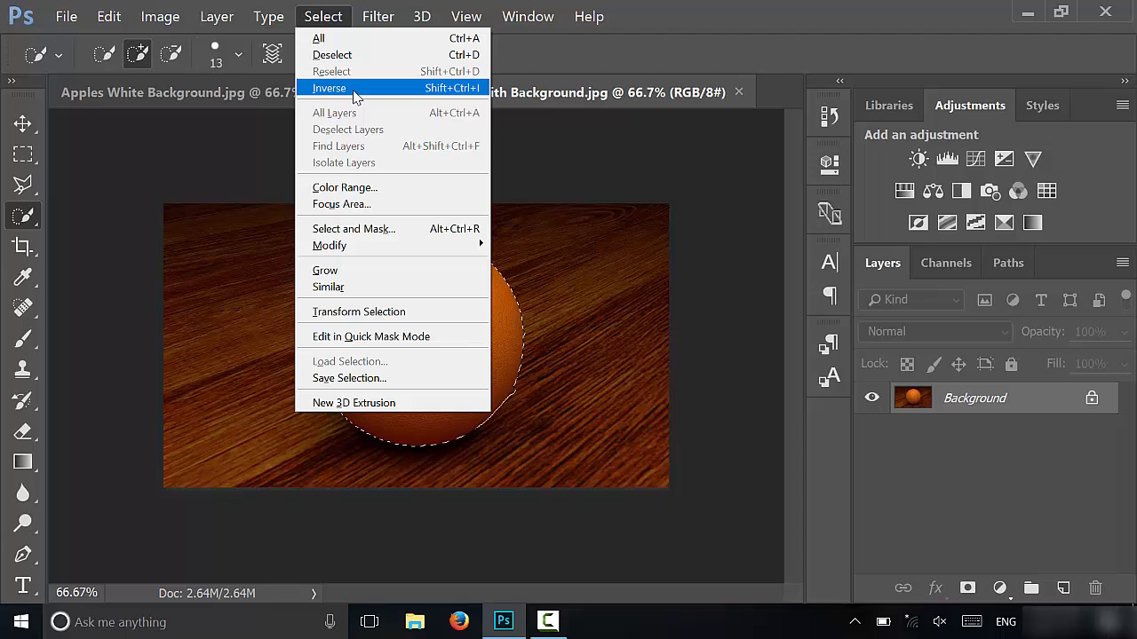
left_click(328, 87)
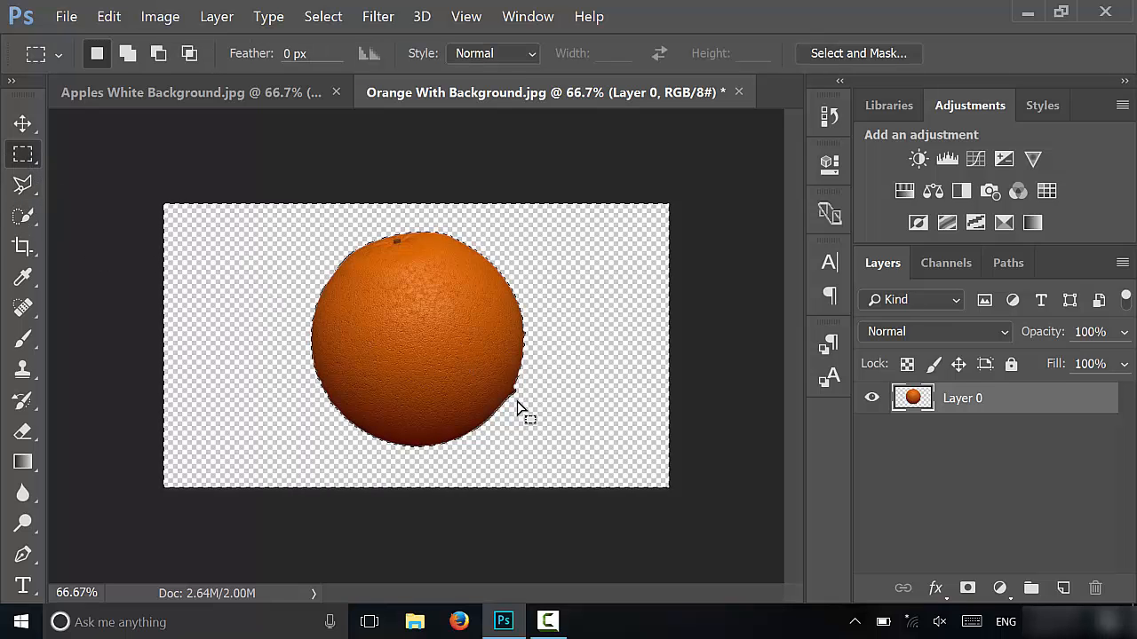
left_click(23, 430)
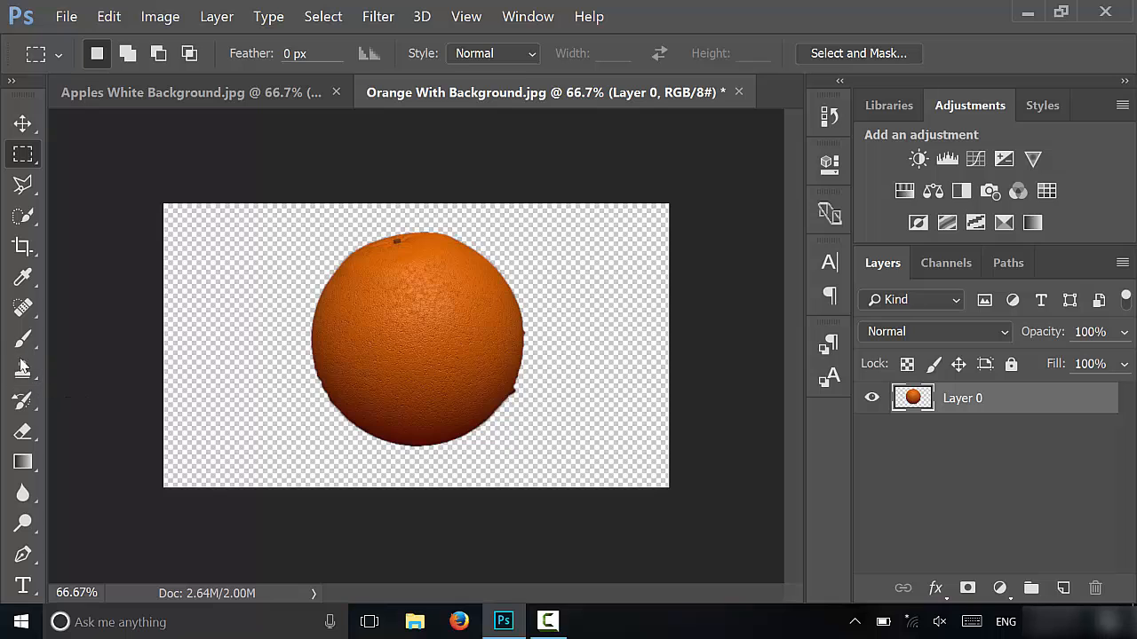
Pick the Eraser Tool for cleaning up the orange's rough edges.
left_click(23, 432)
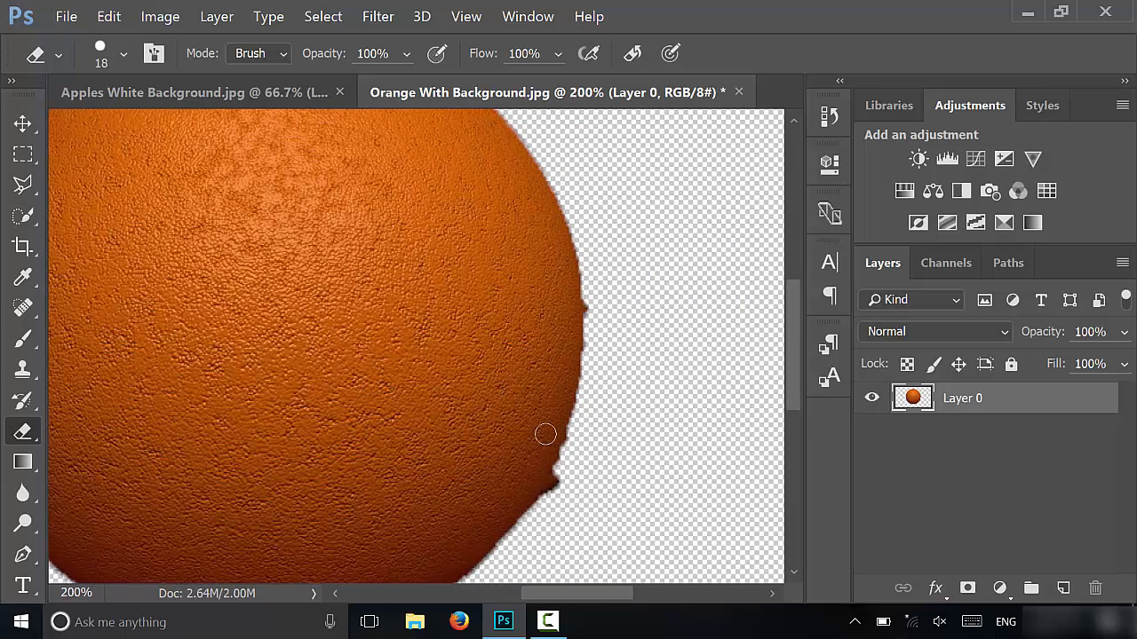
mouse_move(561, 496)
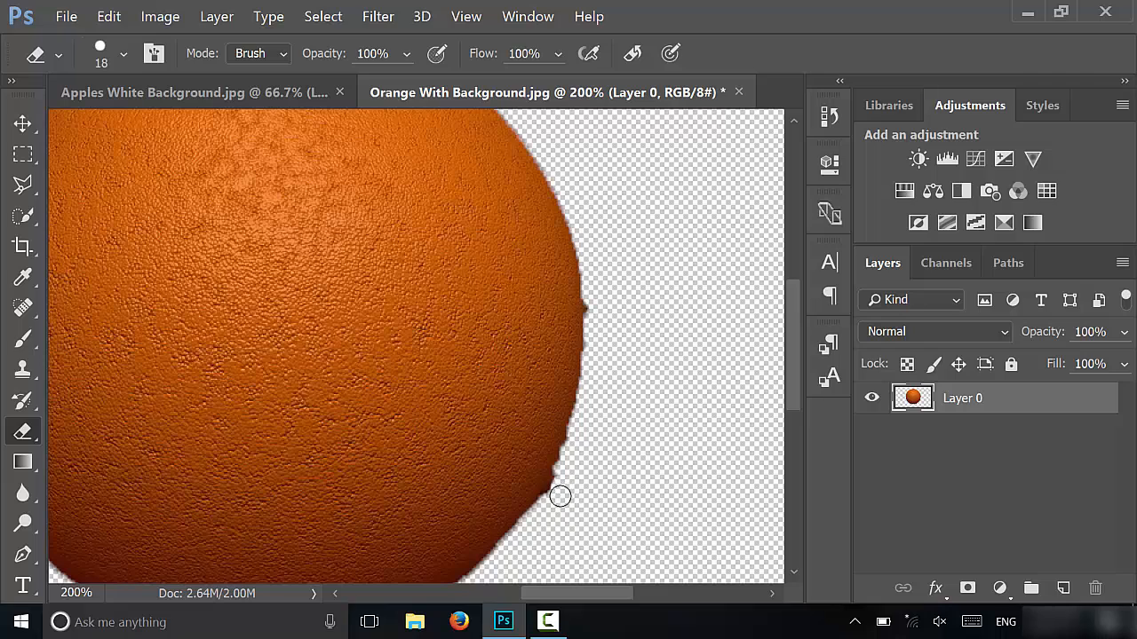
mouse_move(595, 309)
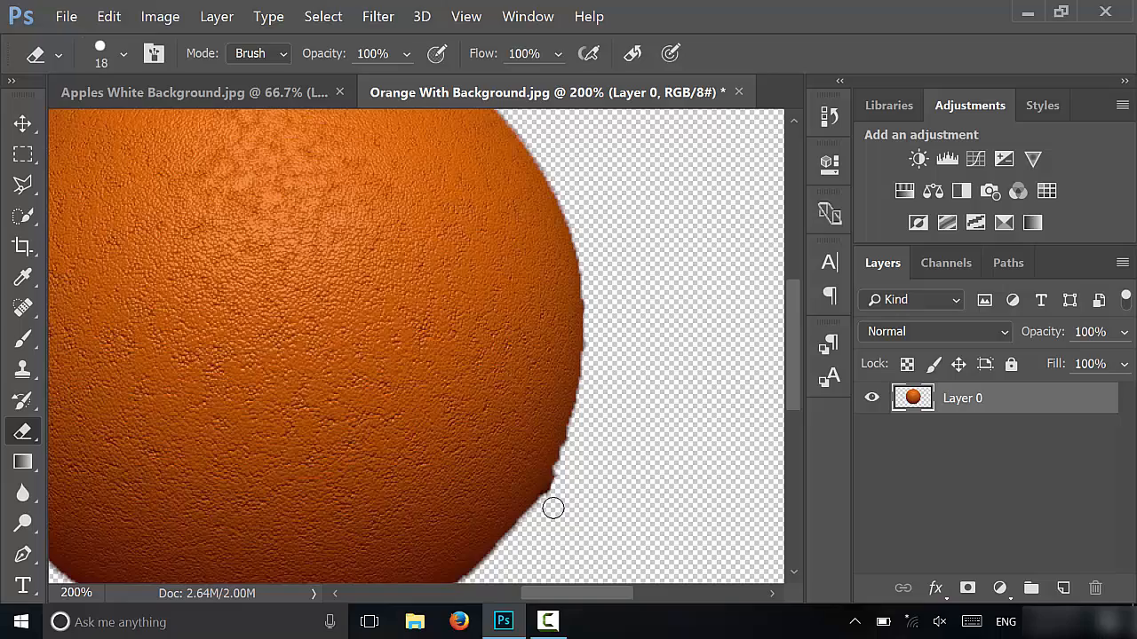
mouse_move(560, 491)
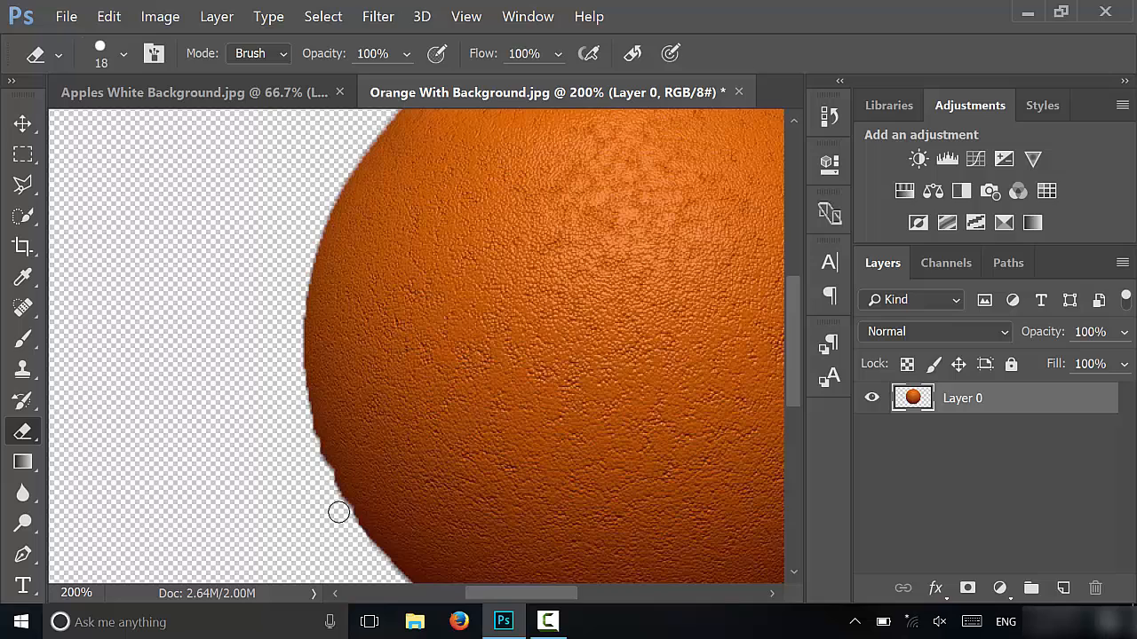
mouse_move(335, 508)
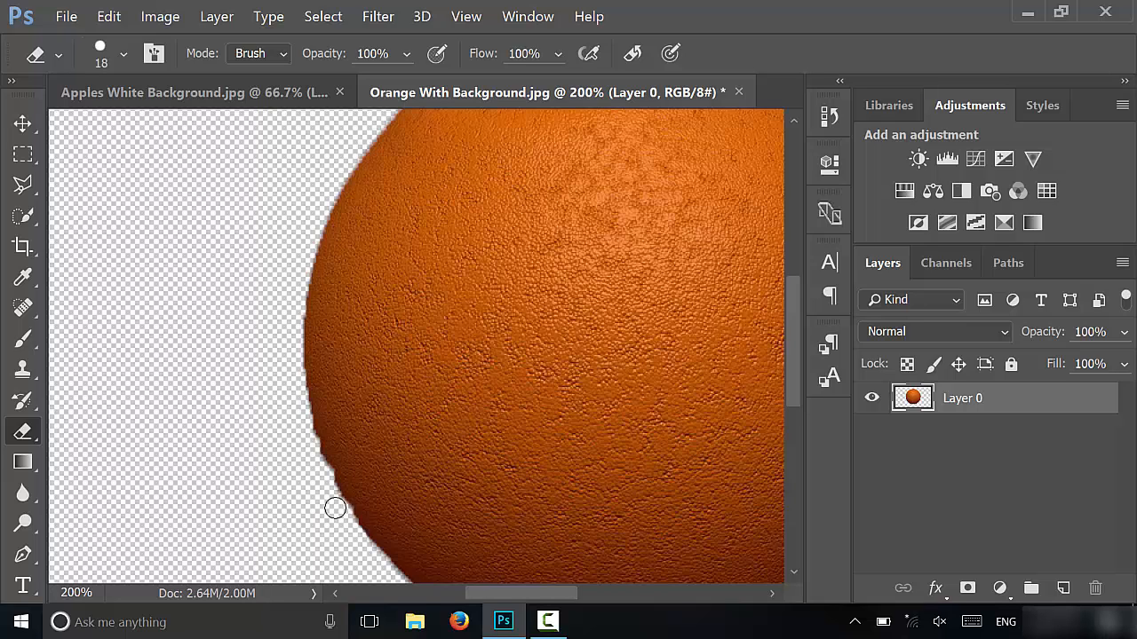
mouse_move(326, 488)
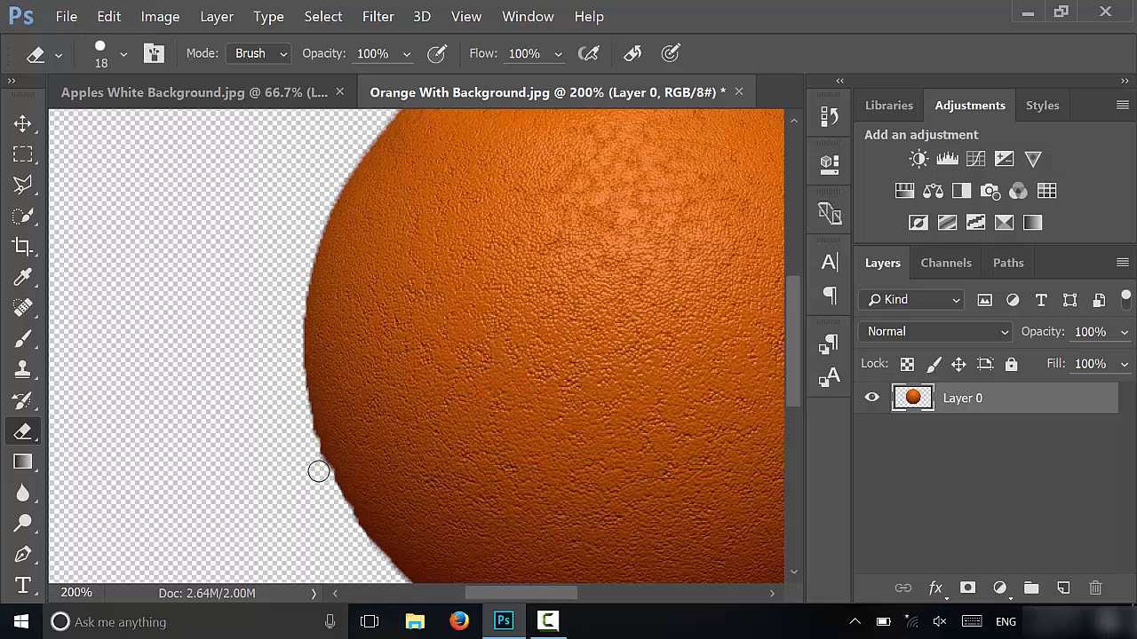
mouse_move(312, 454)
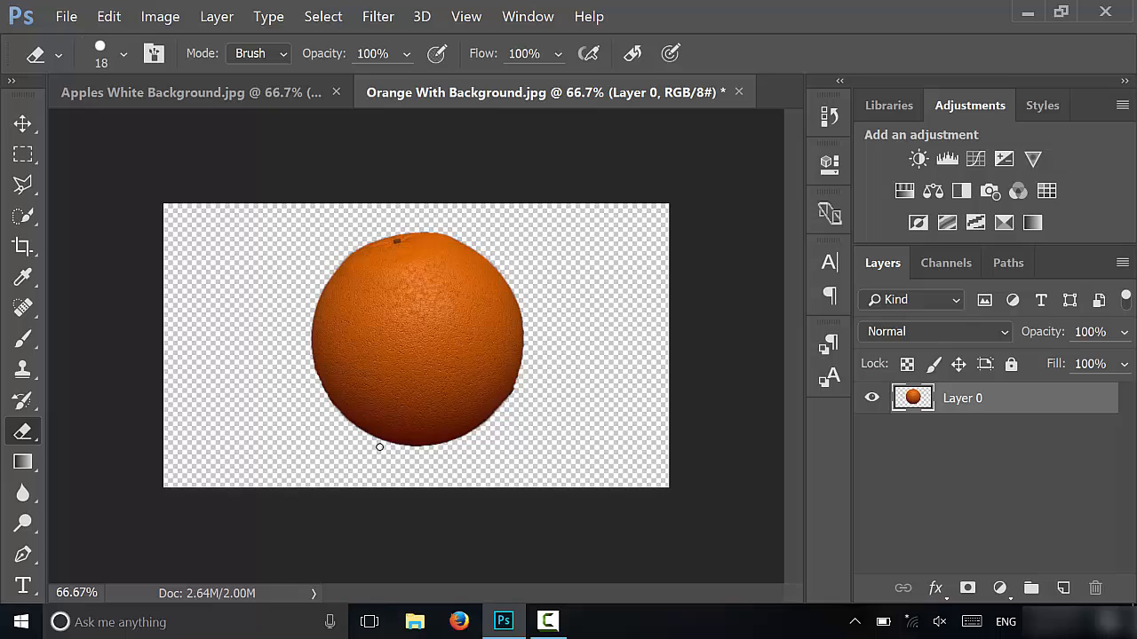
mouse_move(509, 388)
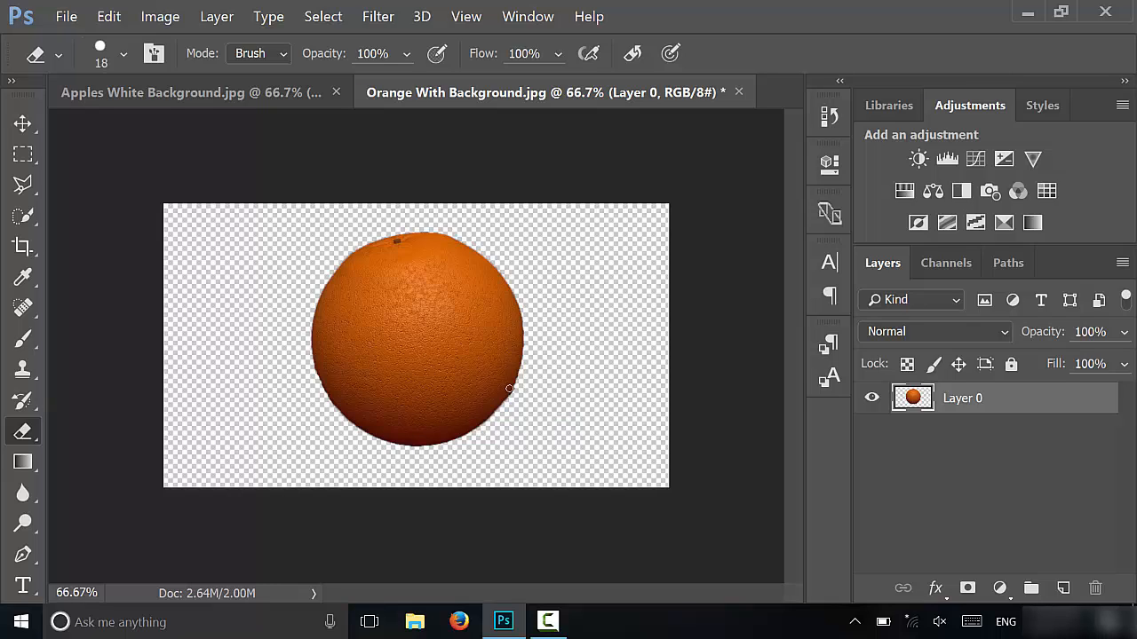
mouse_move(394, 214)
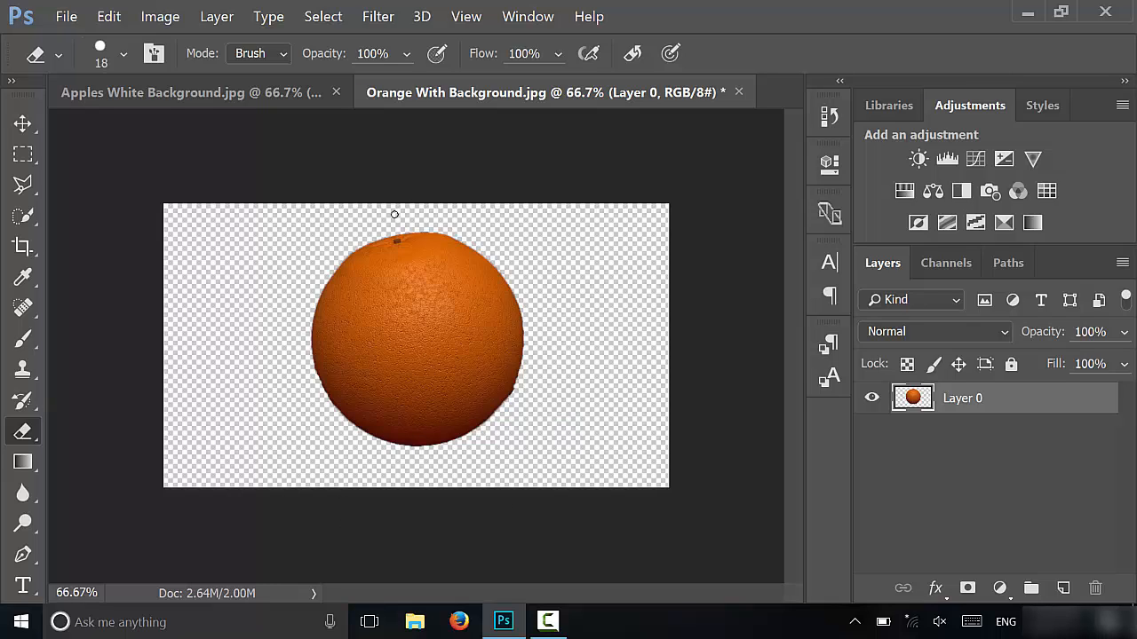
mouse_move(546, 262)
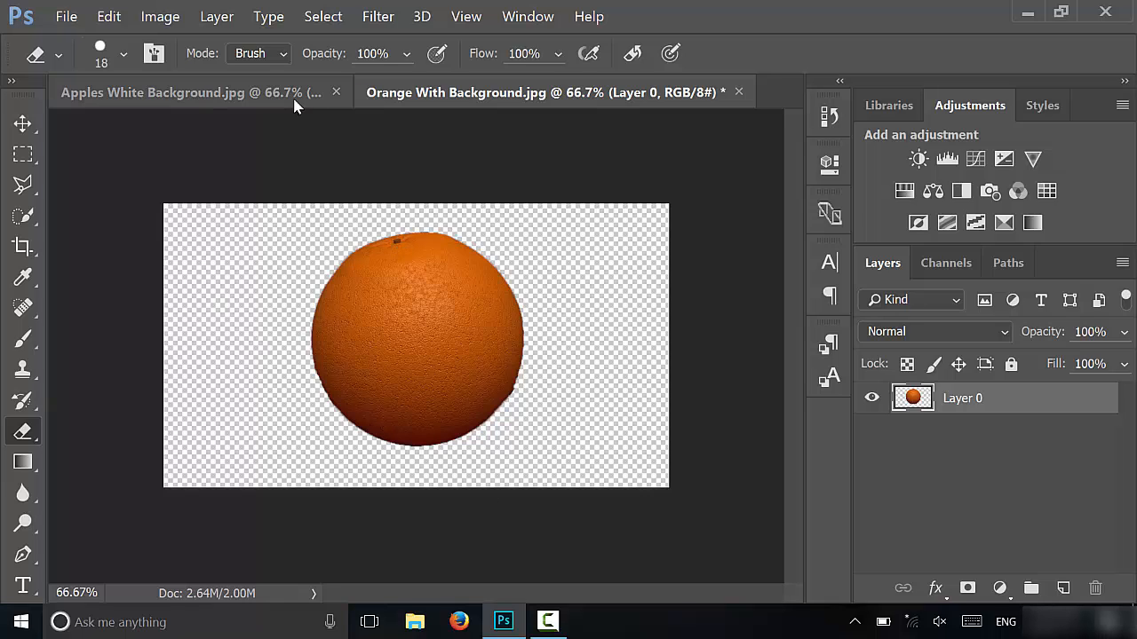
Bring the 'Apples White Background.jpg' document back to the front.
left_click(178, 92)
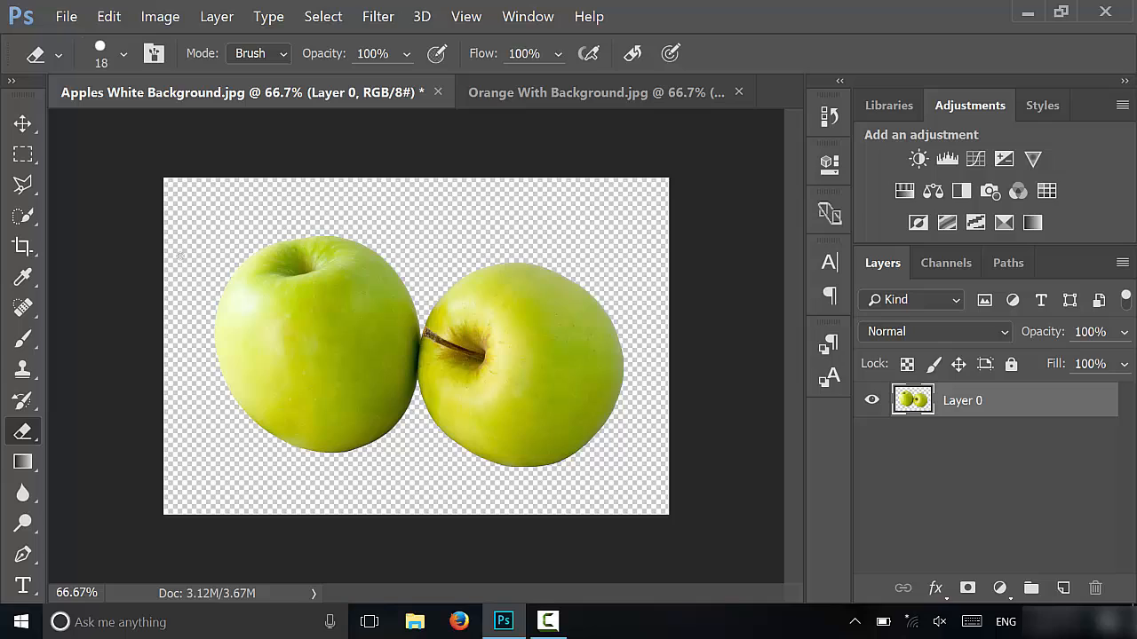
mouse_move(588, 215)
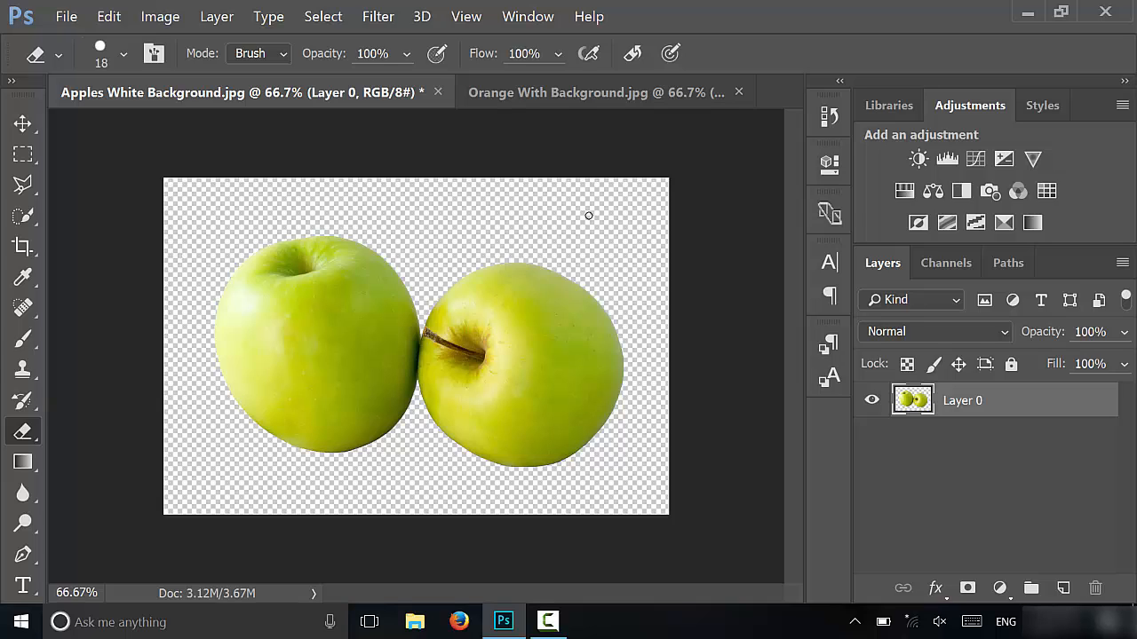